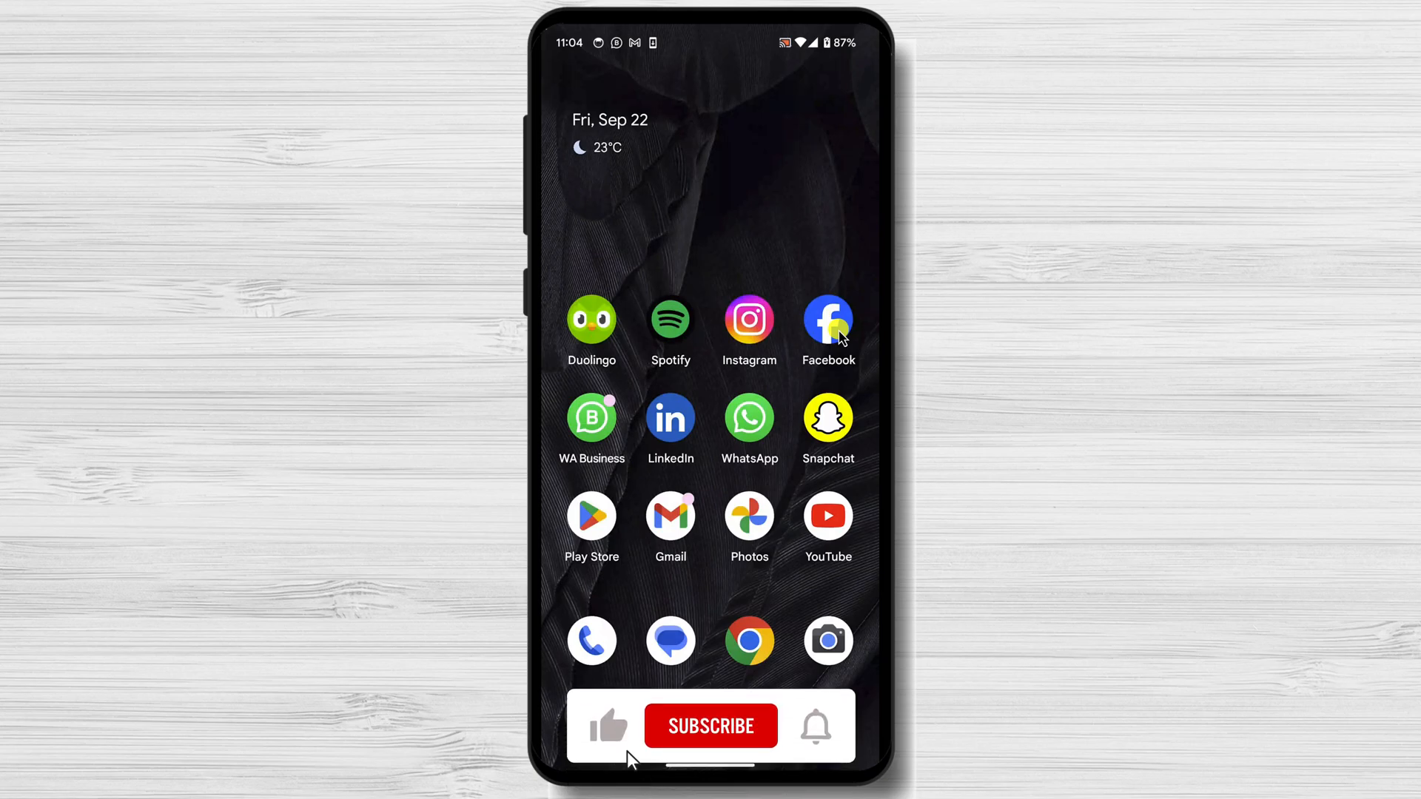
Step: Launch the Facebook app and switch from the personal profile to the dex tutorial page
left_click(710, 726)
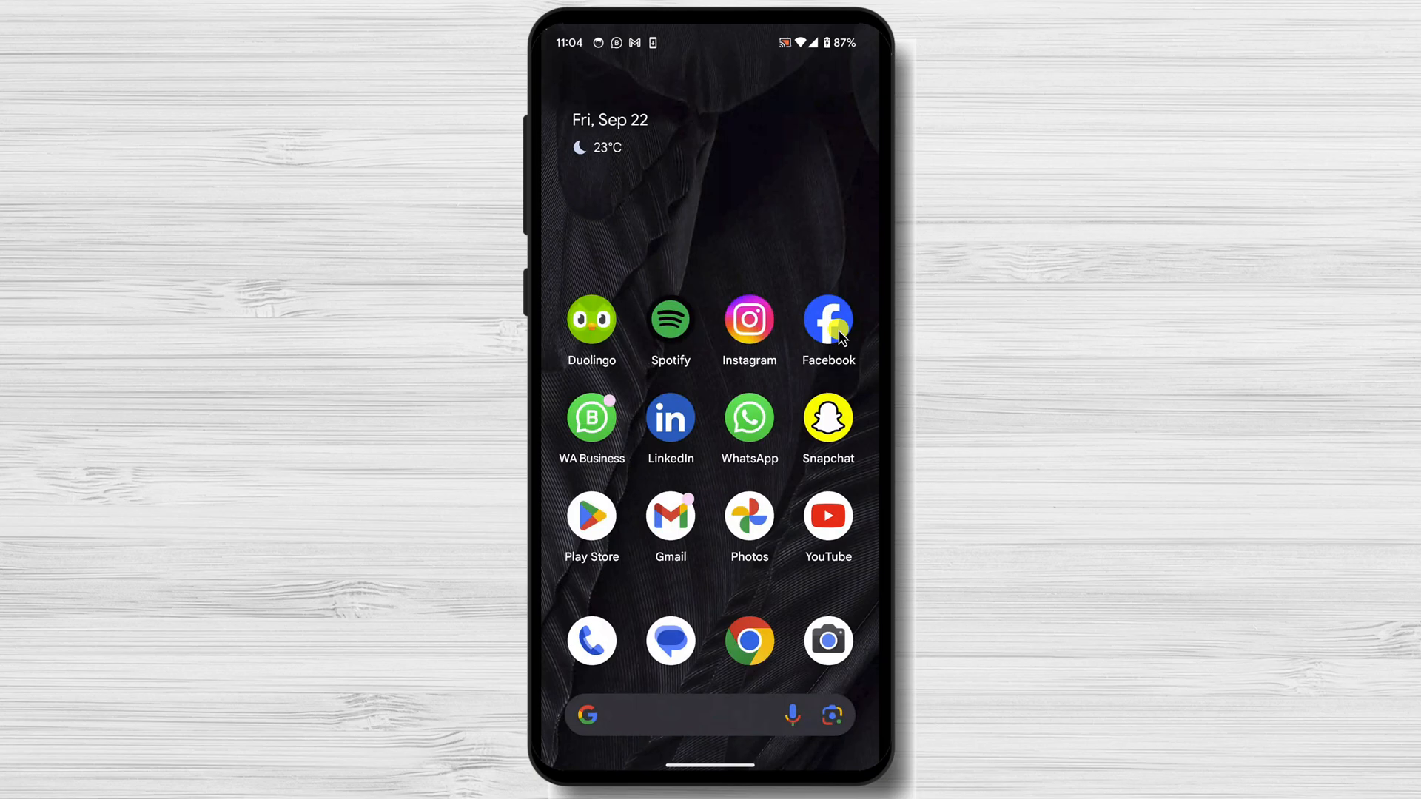
left_click(827, 322)
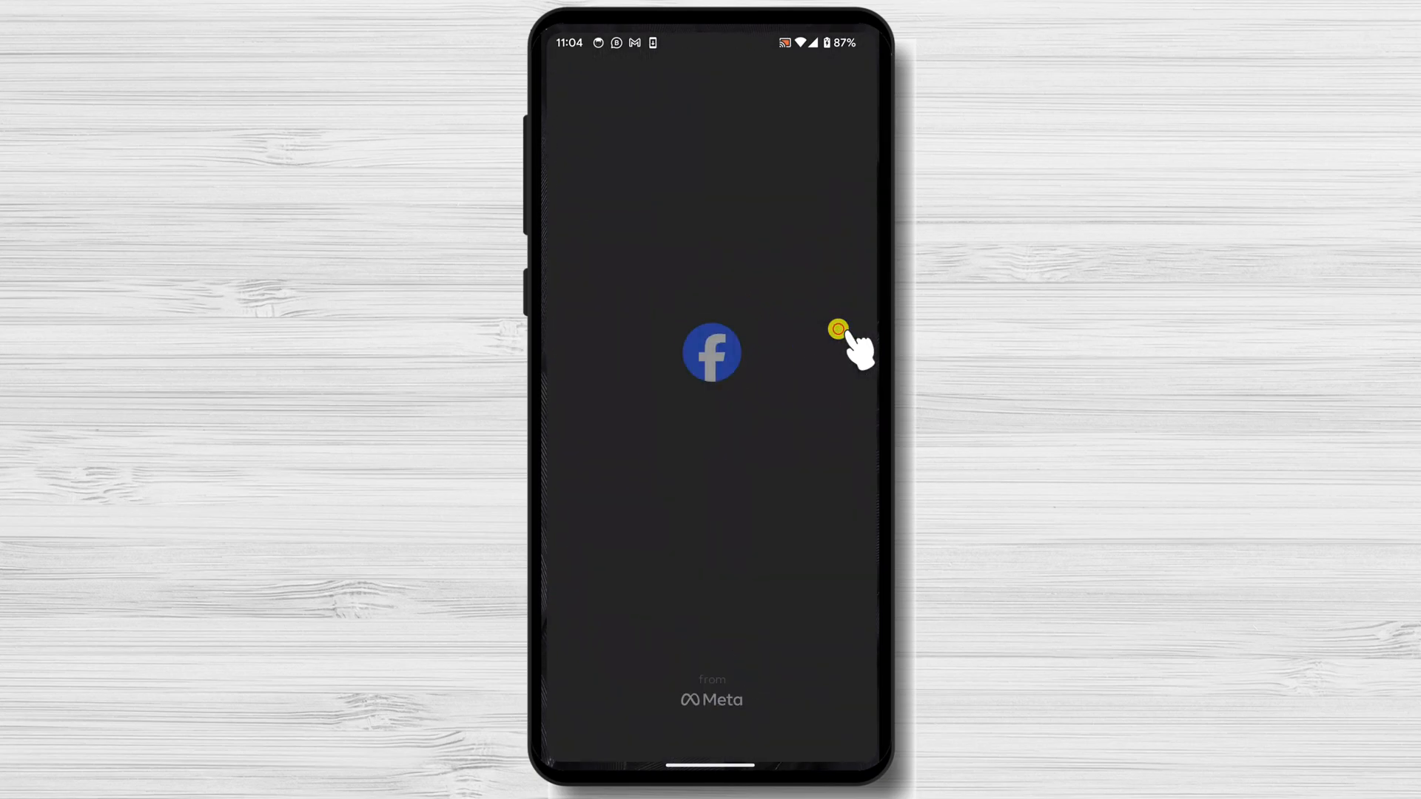
left_click(836, 328)
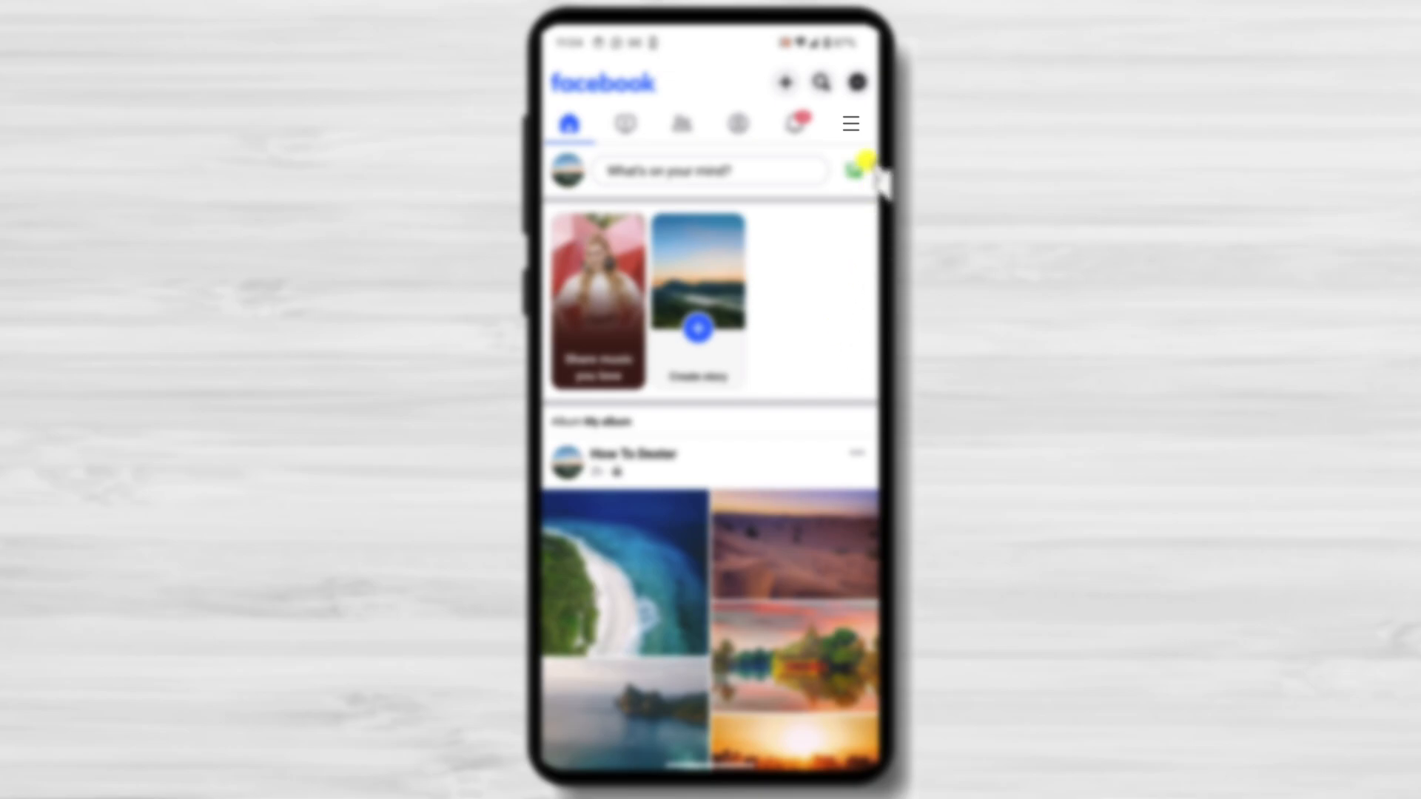
left_click(850, 124)
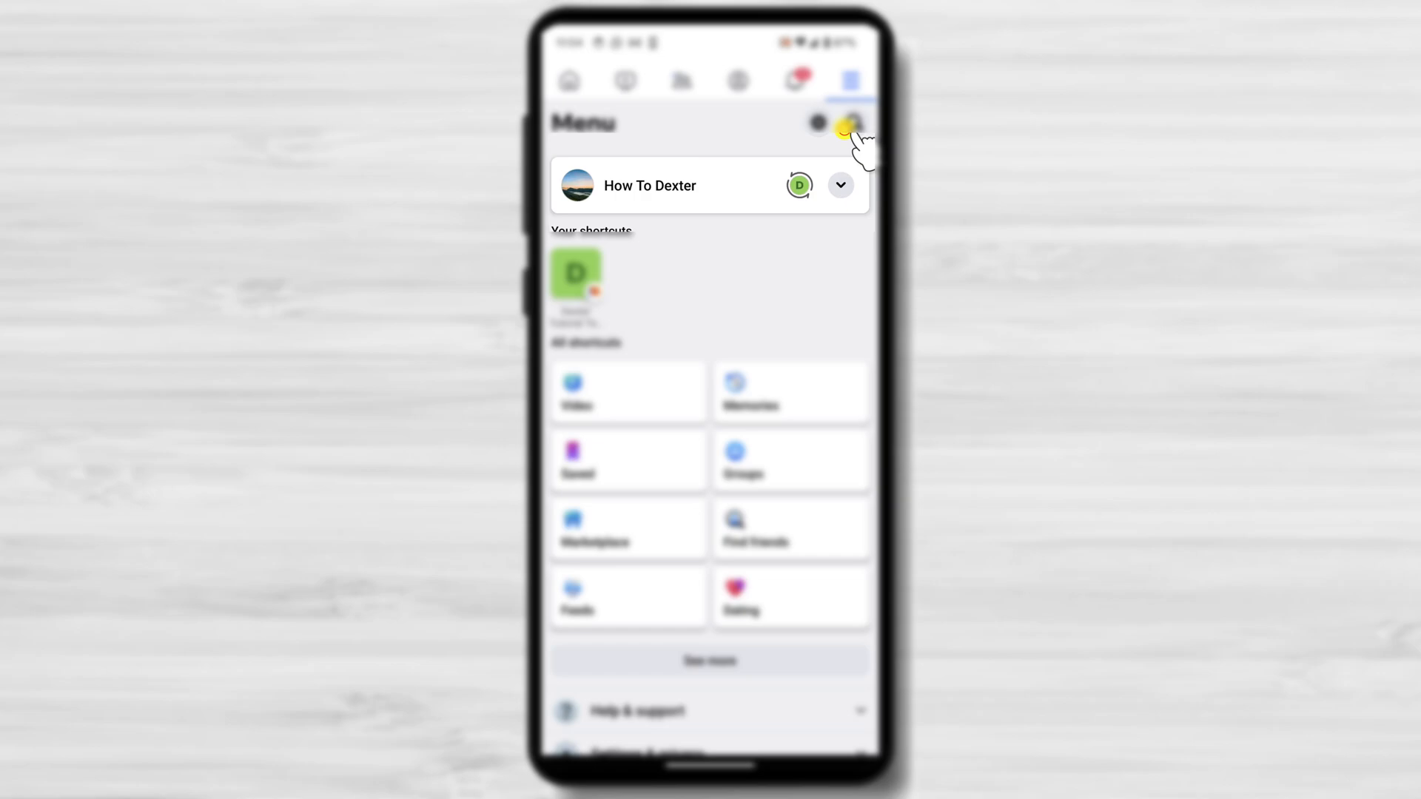
left_click(839, 185)
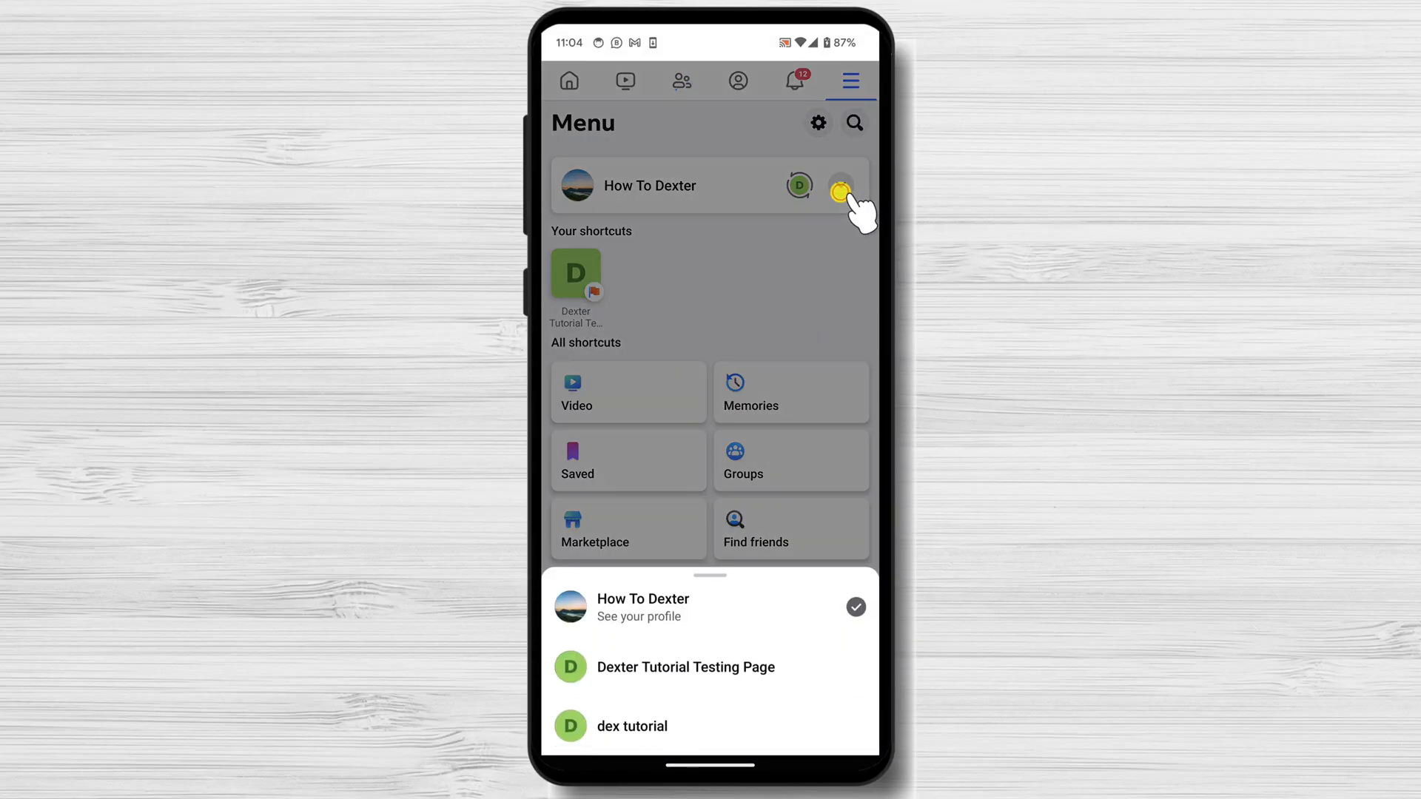
mouse_move(643, 726)
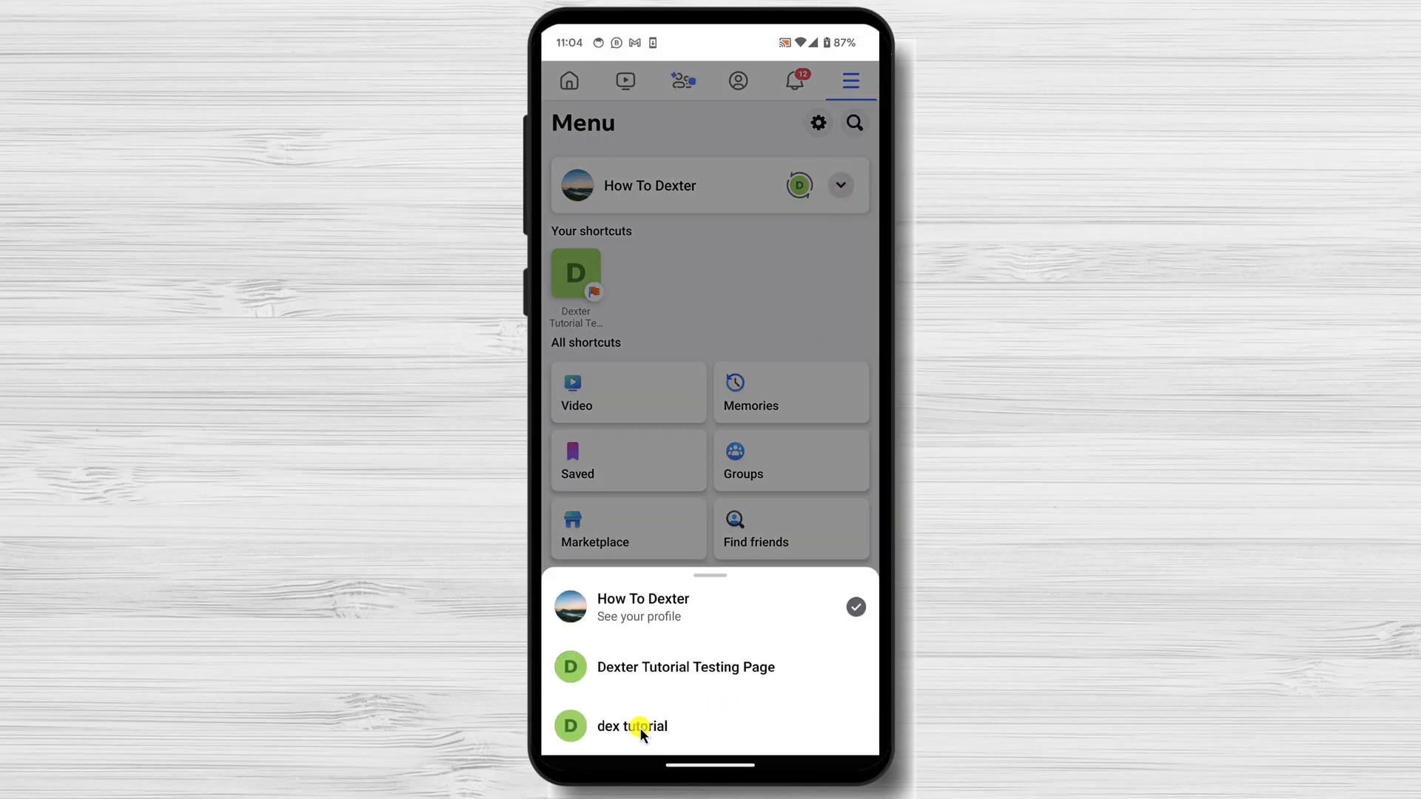
left_click(631, 726)
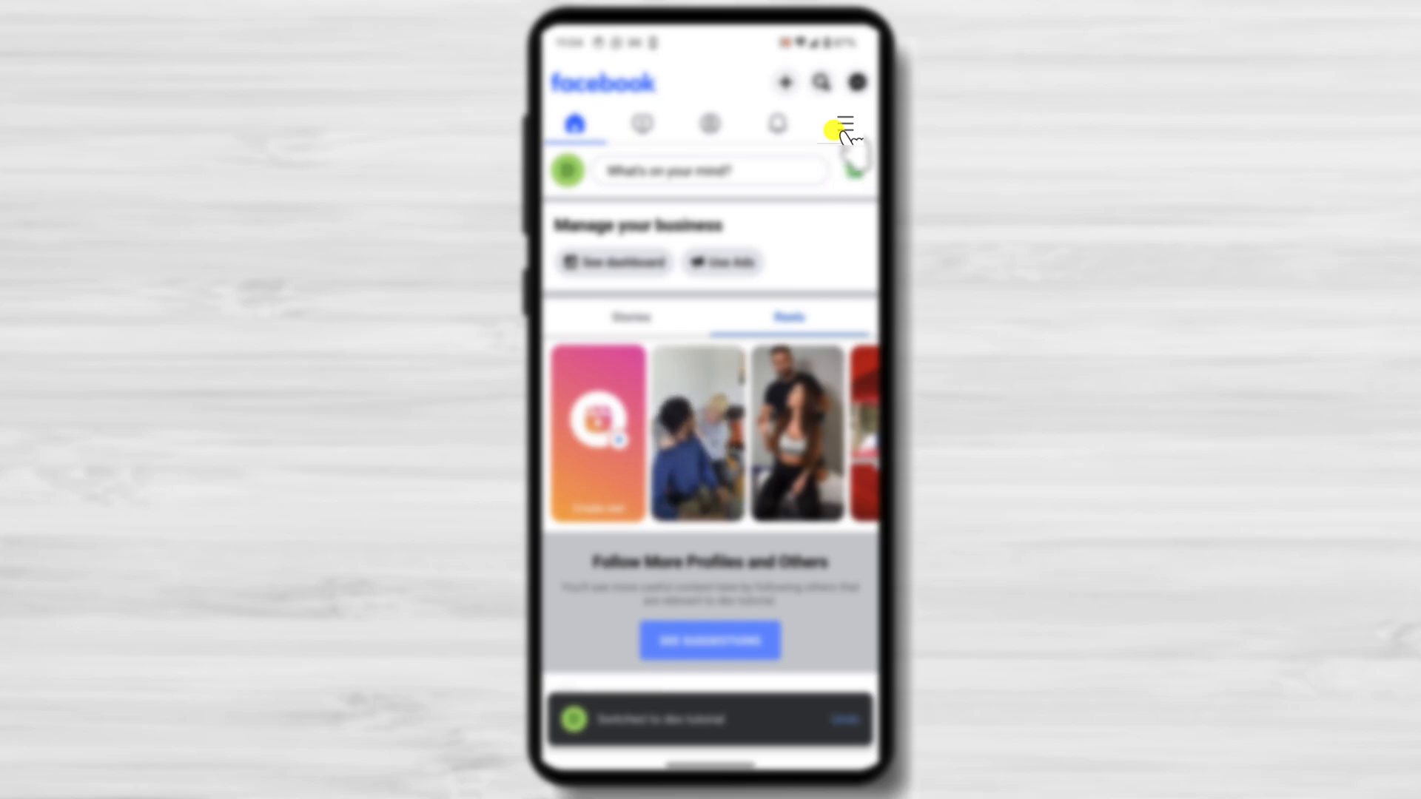
Step: Open Page settings for dex tutorial through the menu's Settings gear
left_click(844, 124)
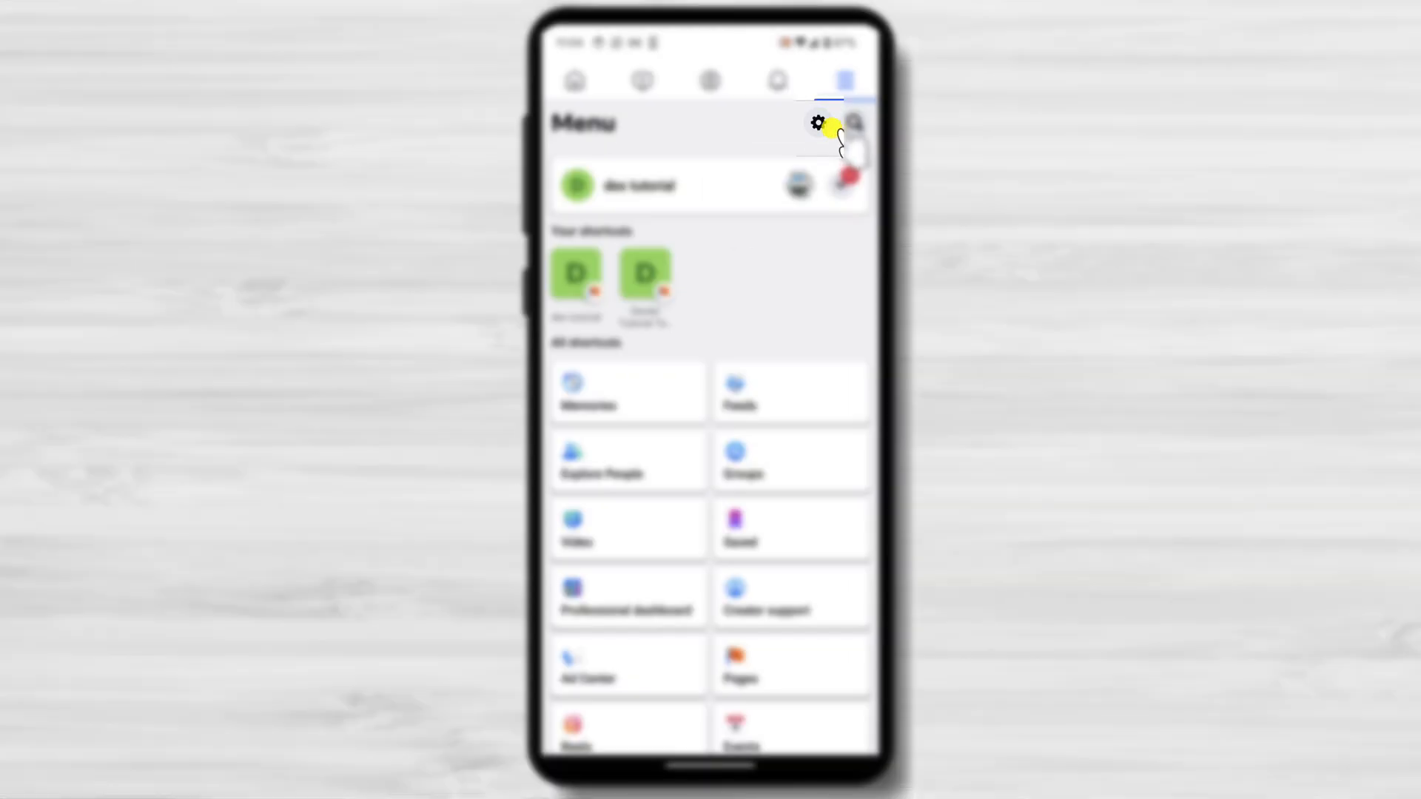
left_click(816, 125)
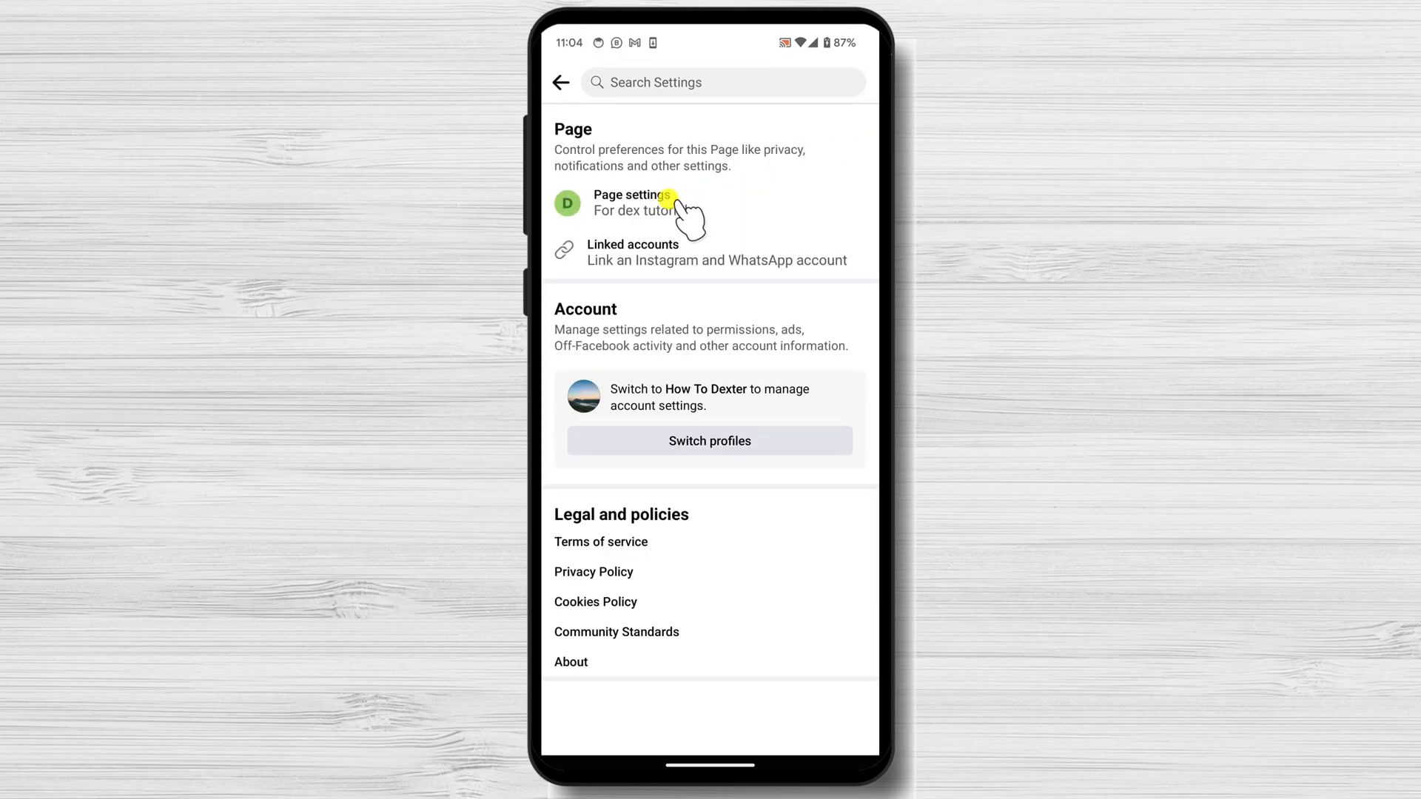
left_click(634, 195)
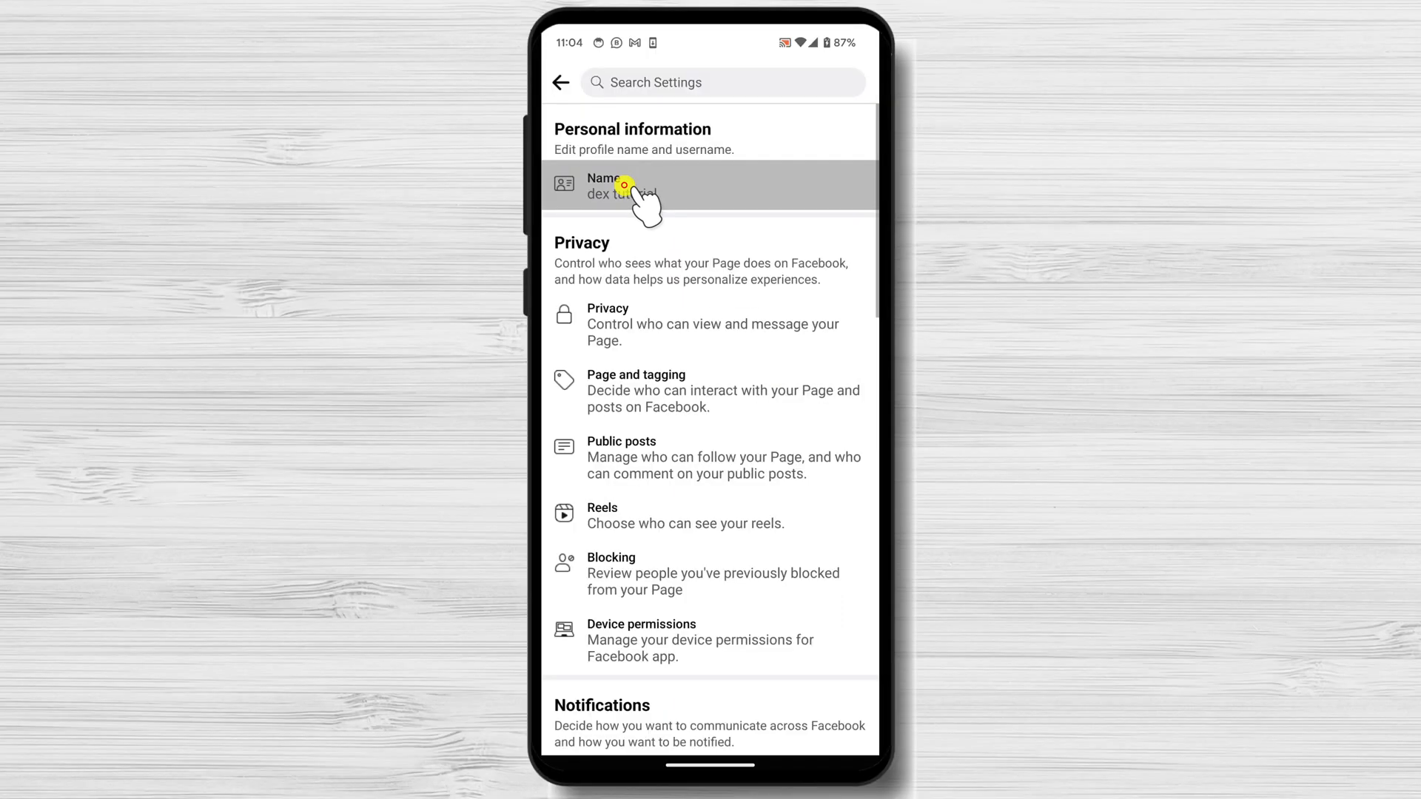
Step: Enter the new page name, review the change, and save it with the account password
left_click(620, 186)
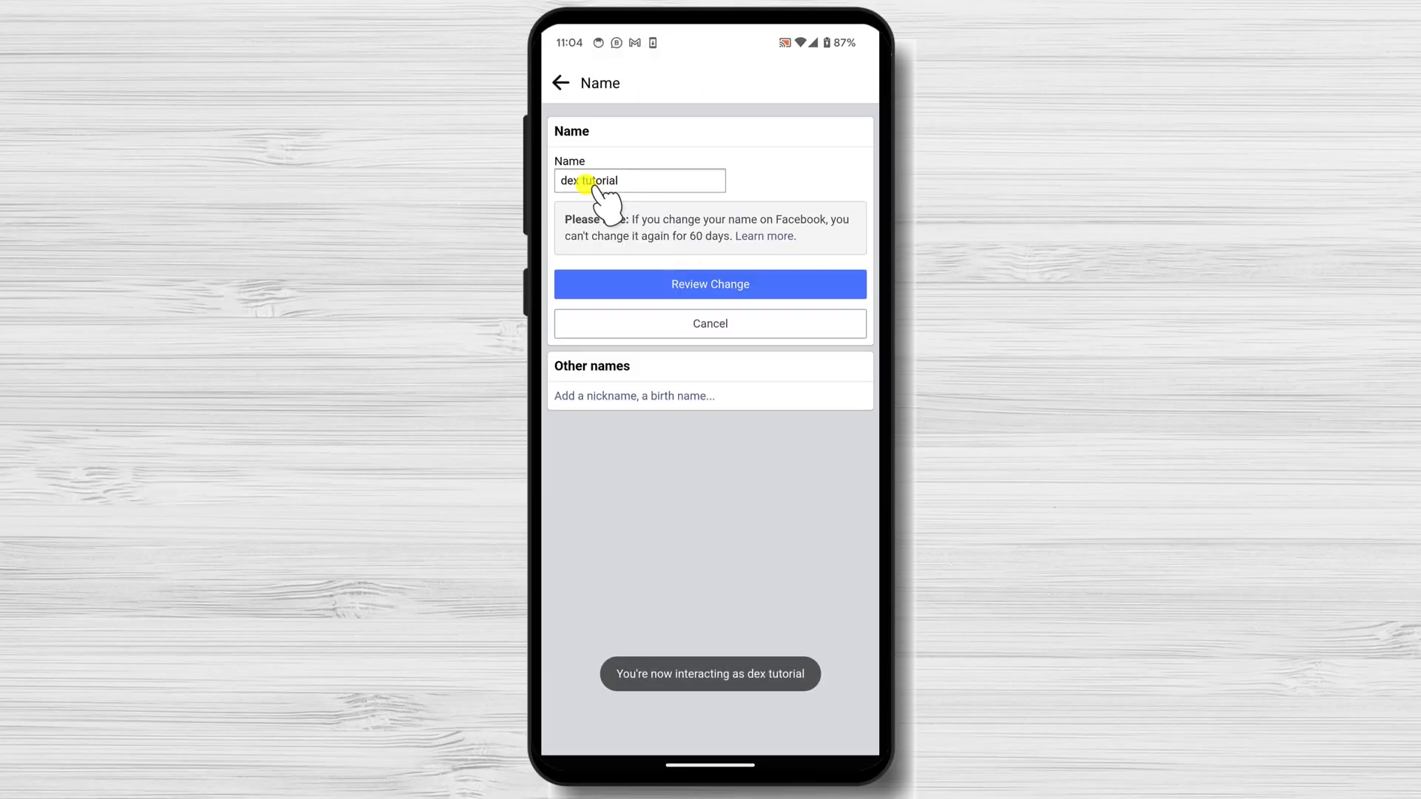
type("dexter tutorials test")
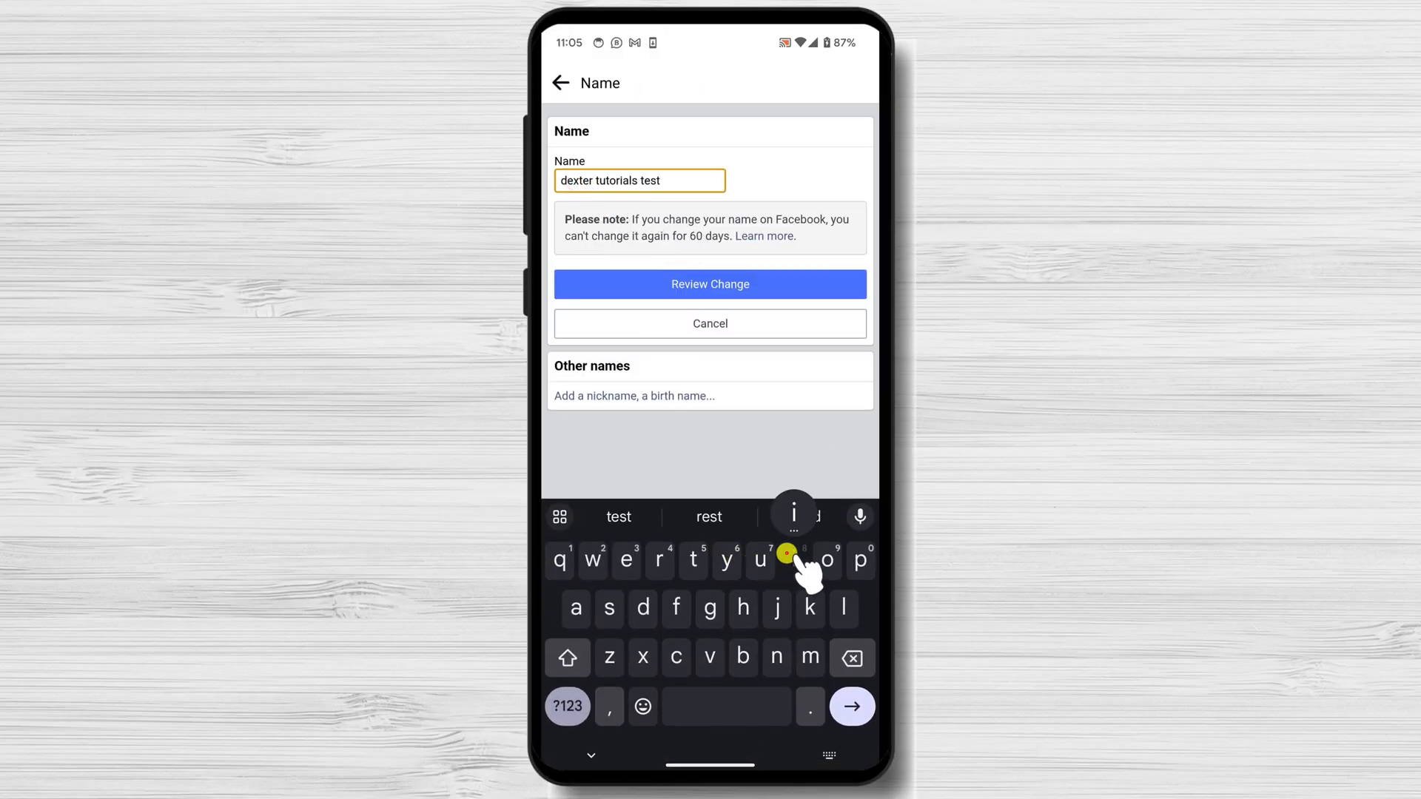
type("ing page 2")
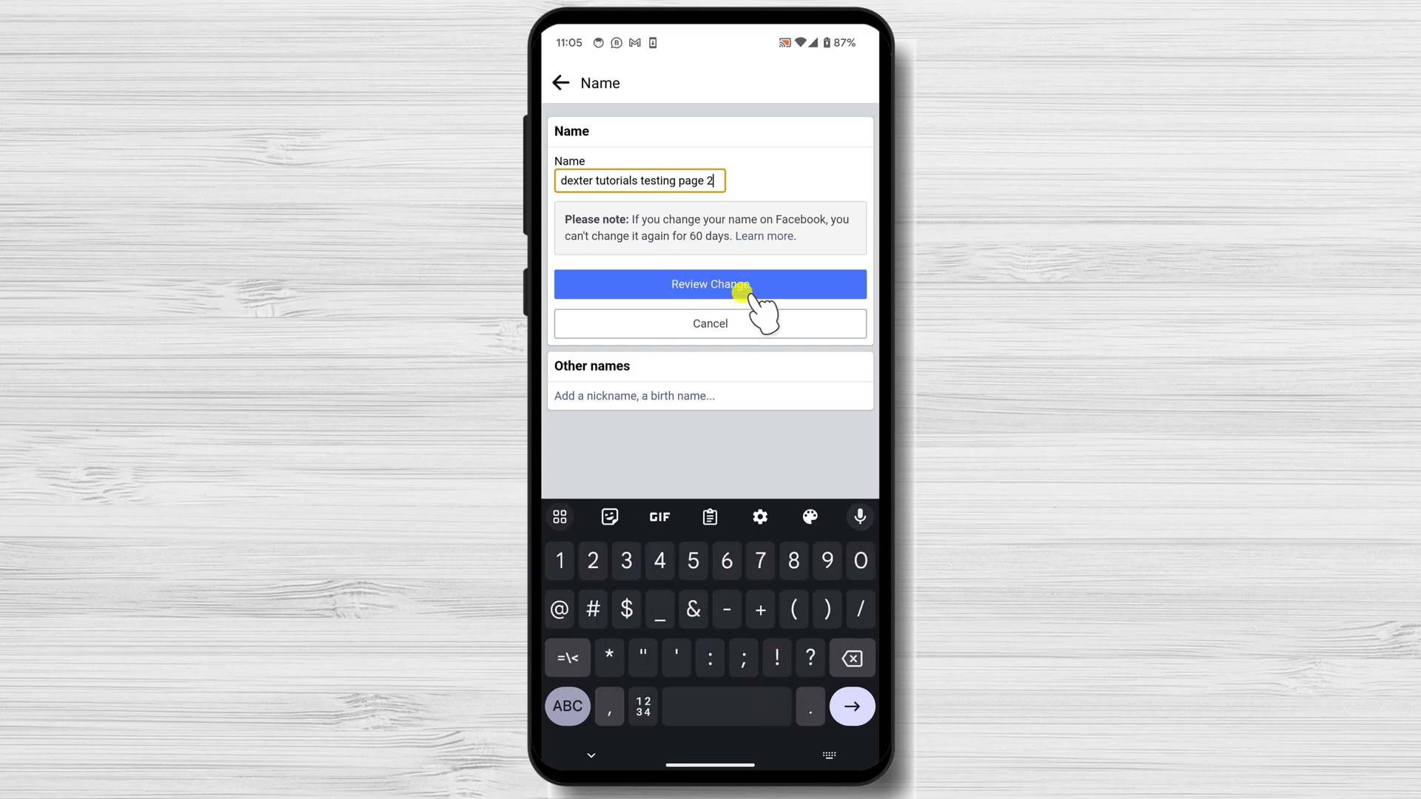
left_click(710, 283)
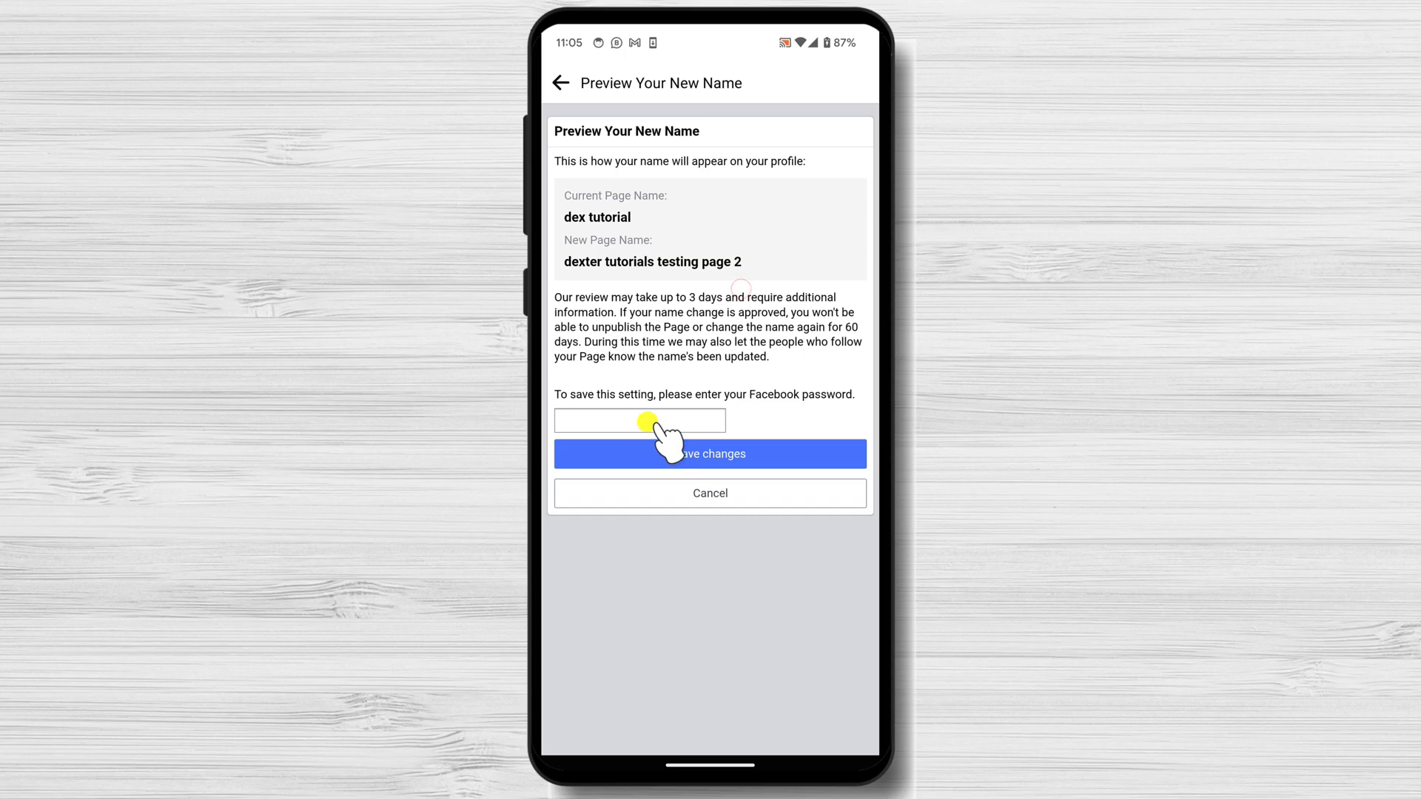
left_click(639, 419)
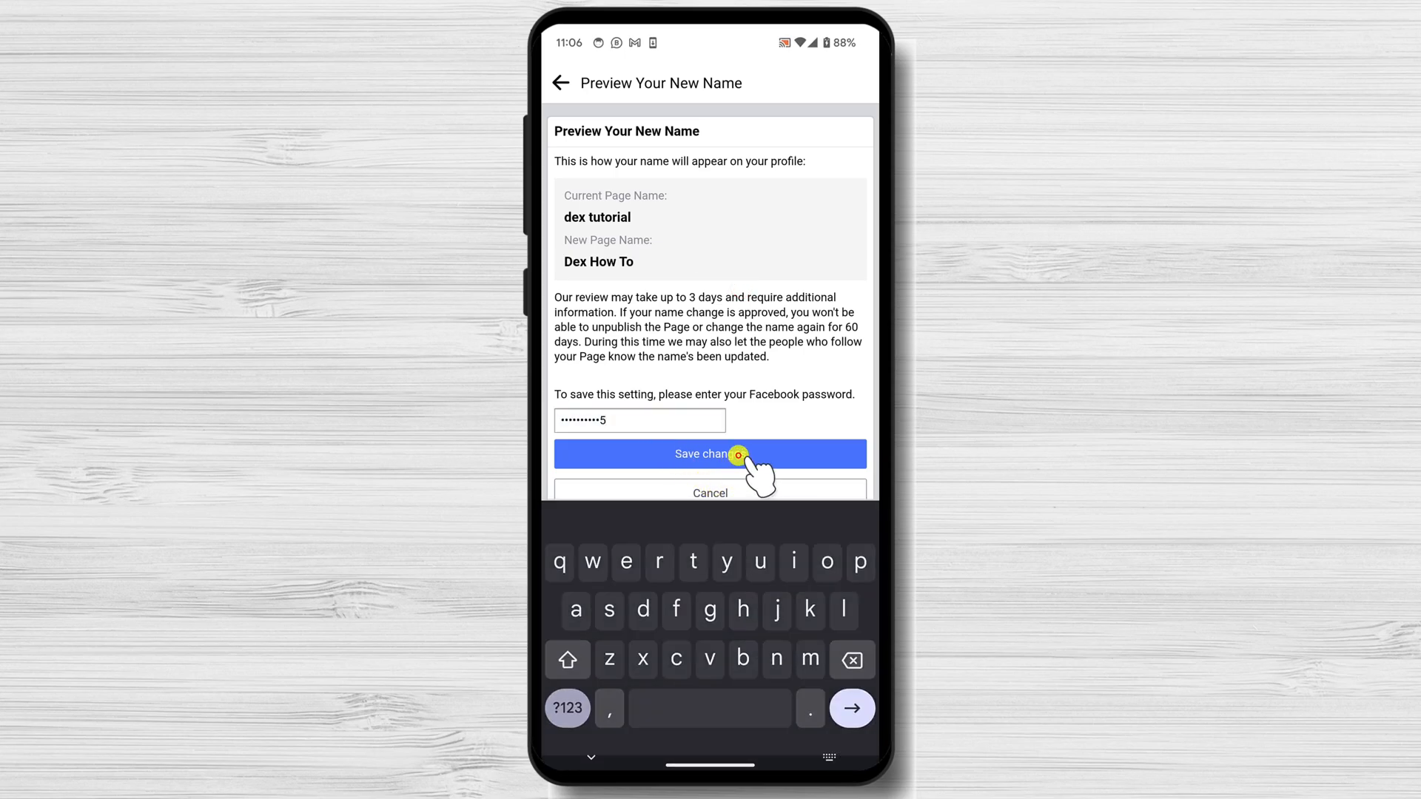
left_click(709, 453)
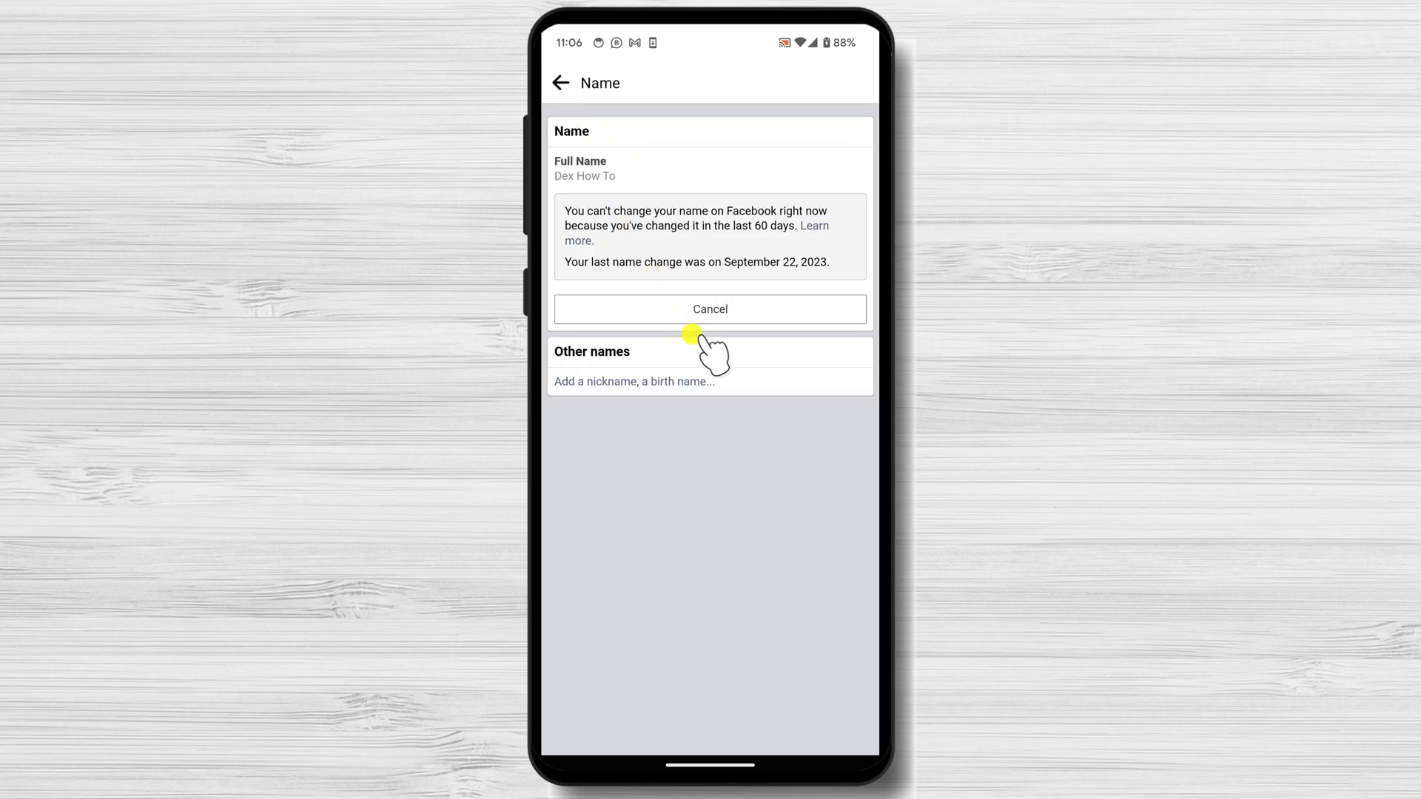
mouse_move(714, 326)
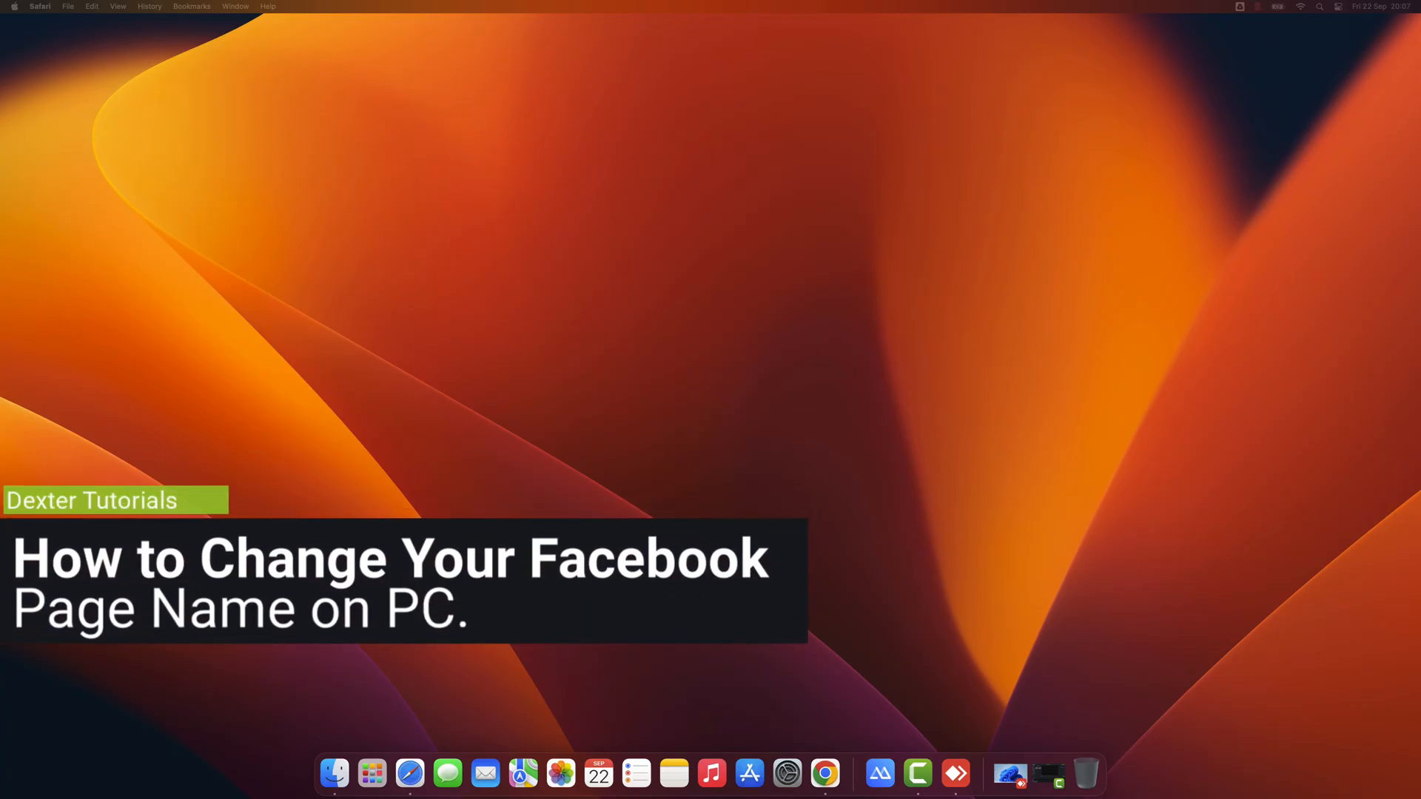
Step: Launch Safari from the Dock with the facebook.com home feed loading
left_click(334, 773)
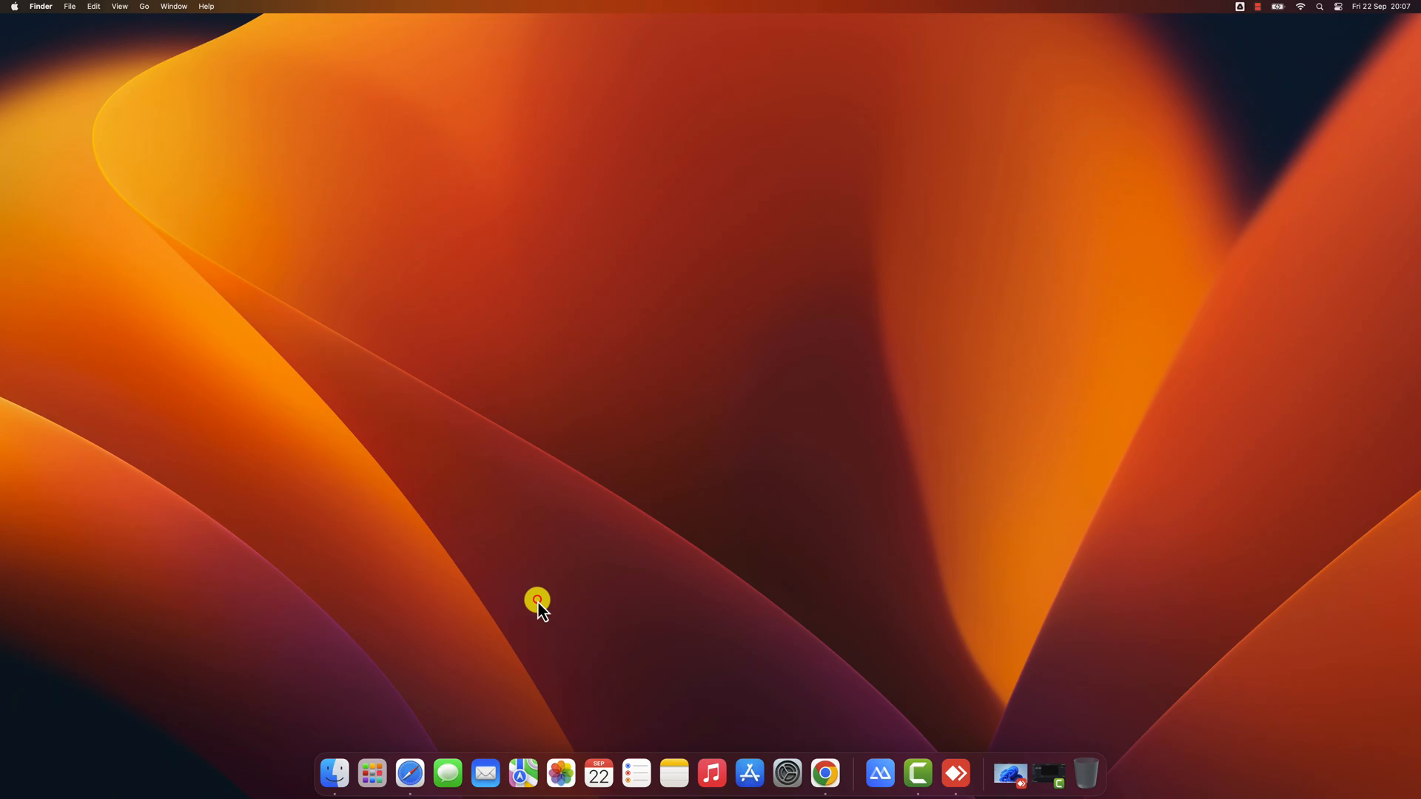
mouse_move(409, 774)
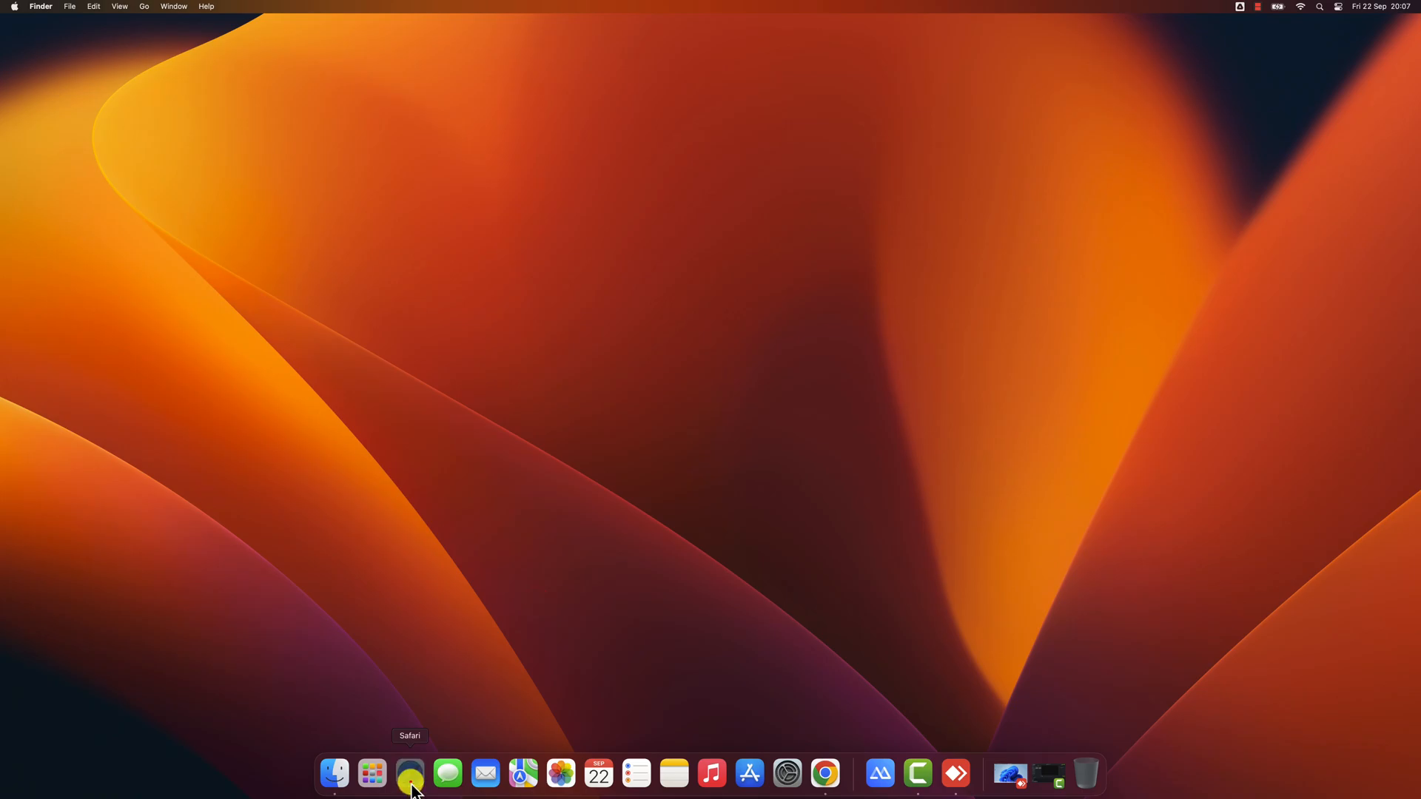
left_click(410, 772)
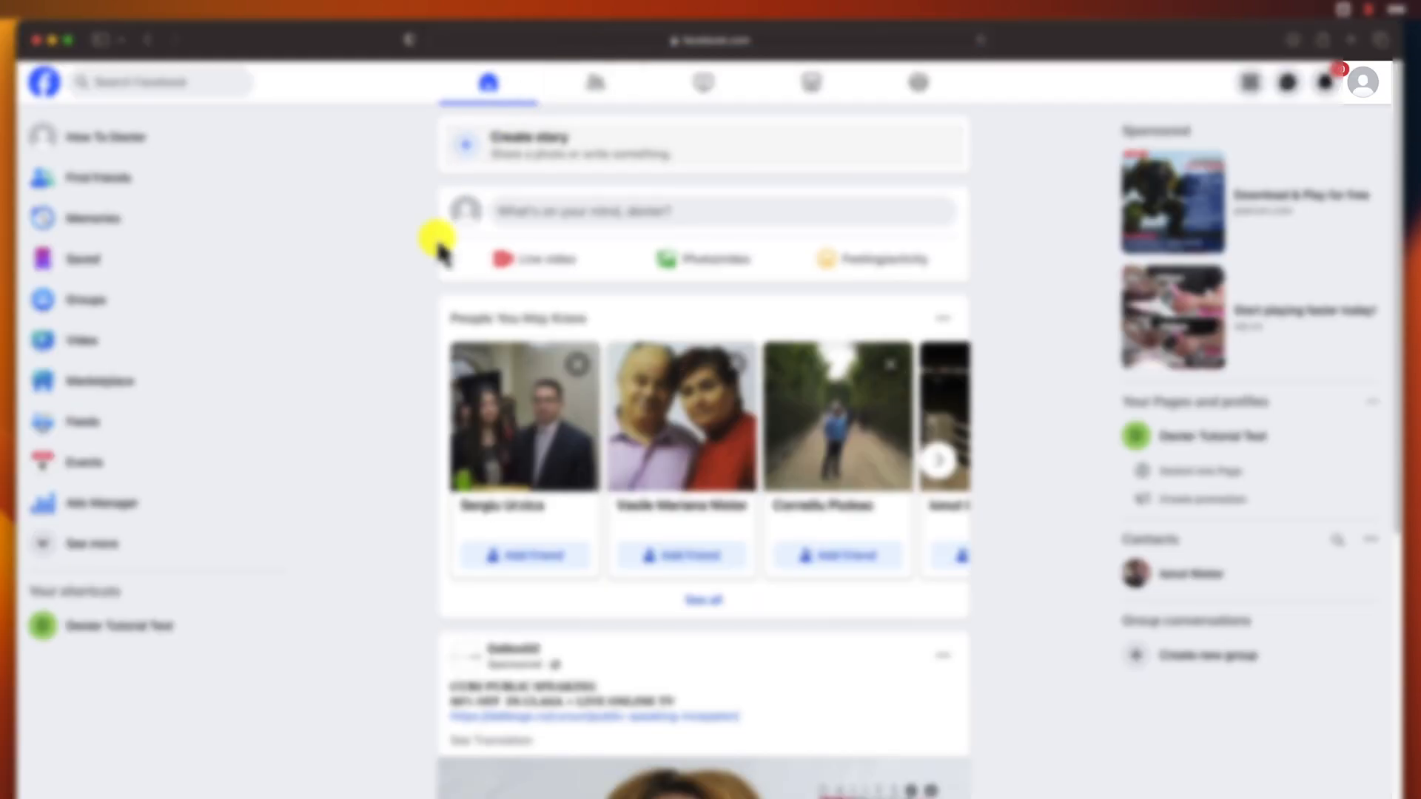
mouse_move(1361, 93)
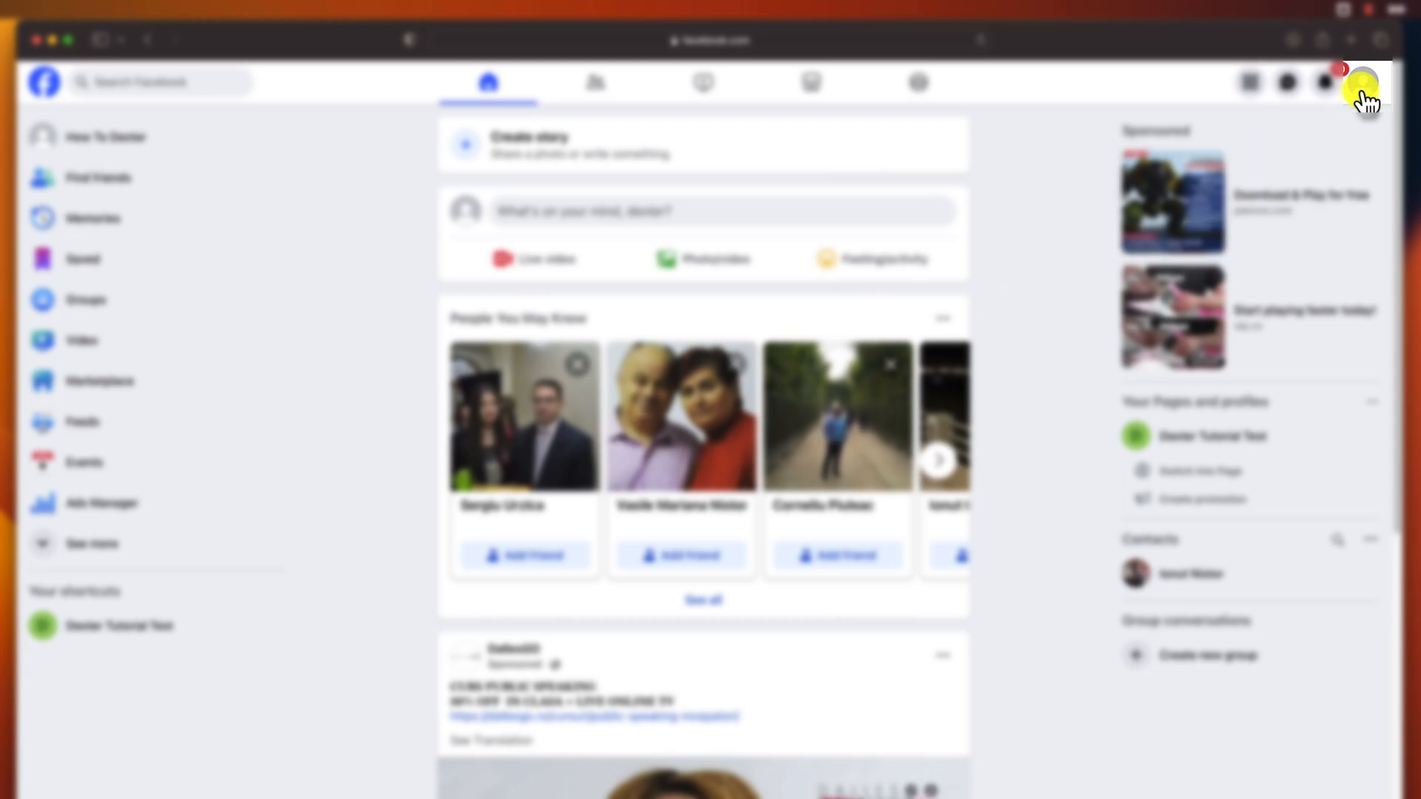
Step: Switch to acting as the Dexter Tutorial Test page from the profile avatar menu
left_click(1361, 82)
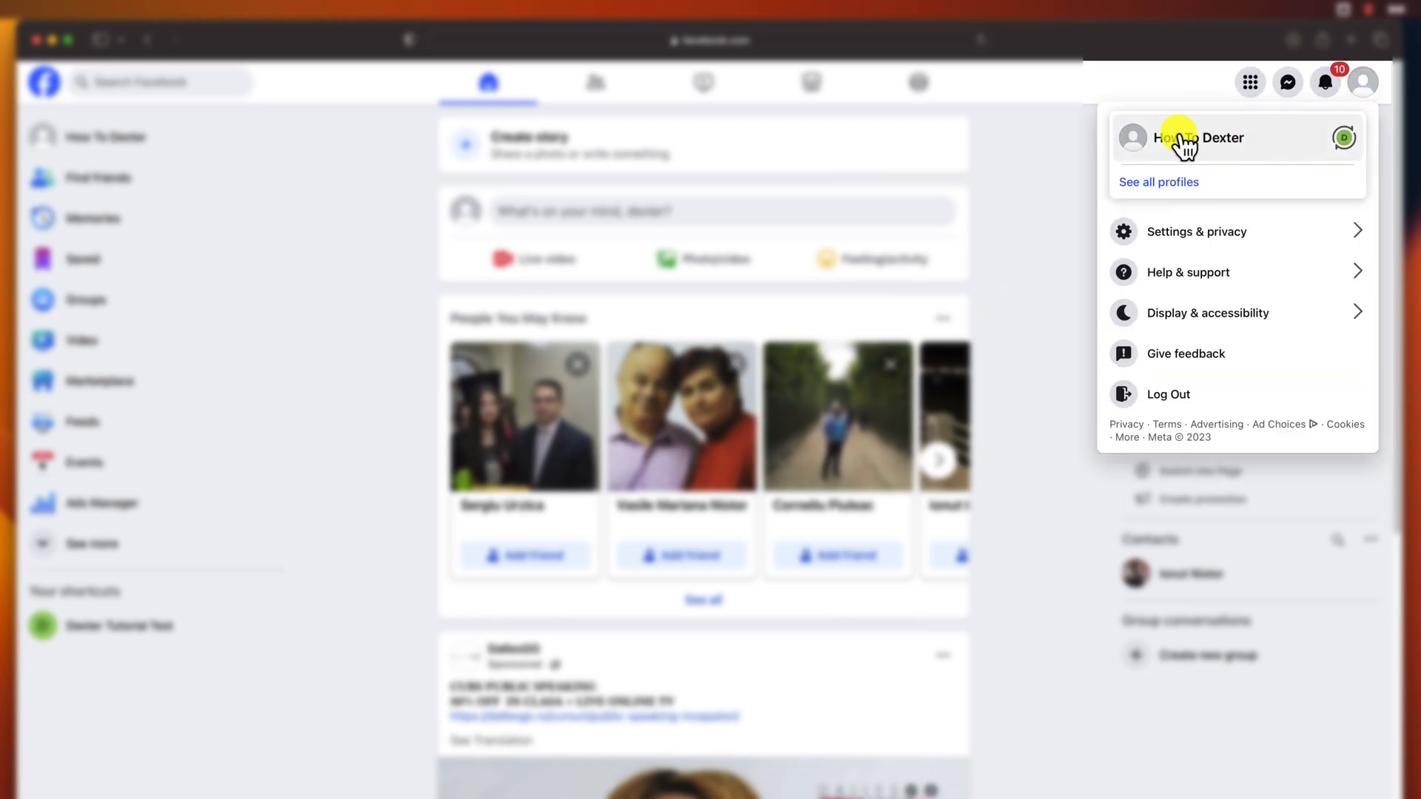
left_click(1158, 181)
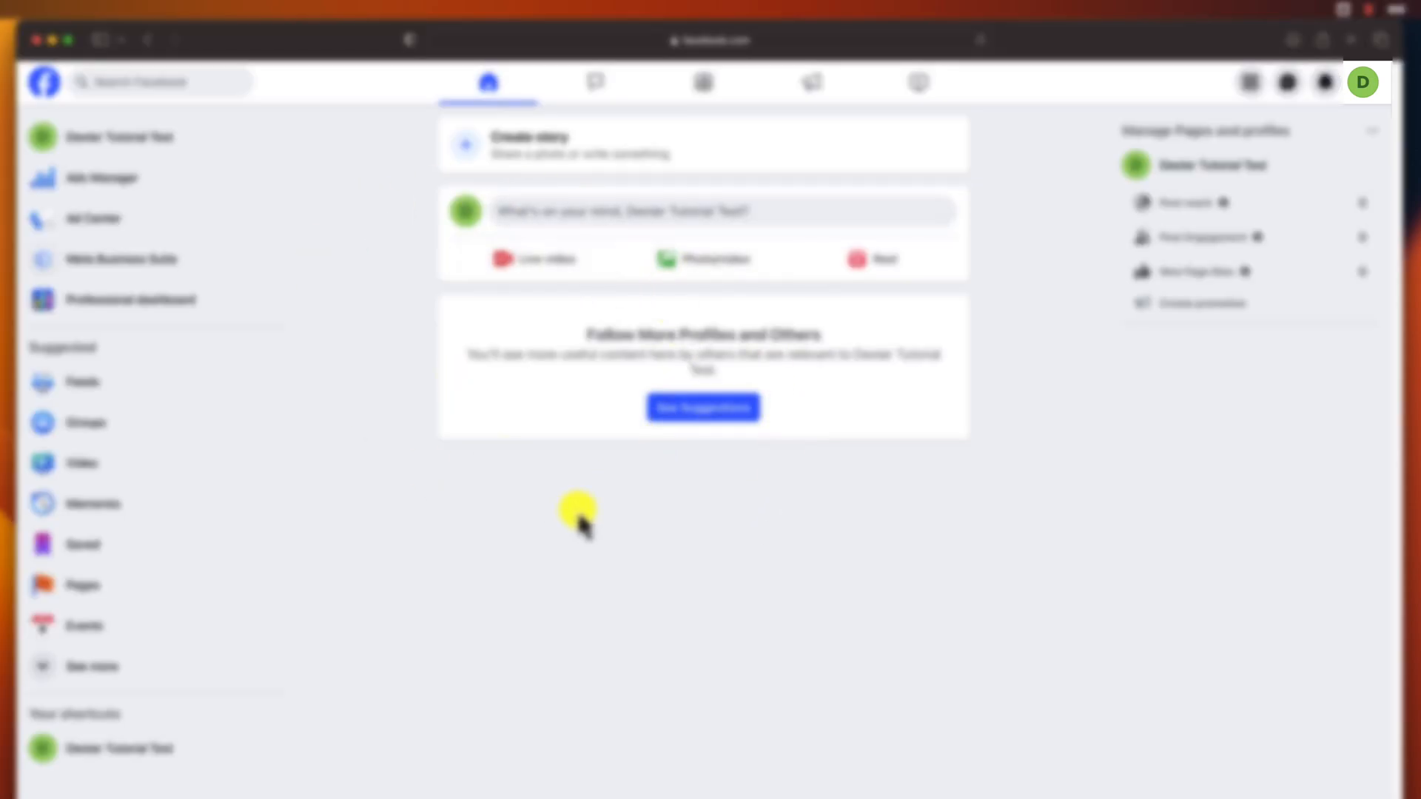
mouse_move(1127, 186)
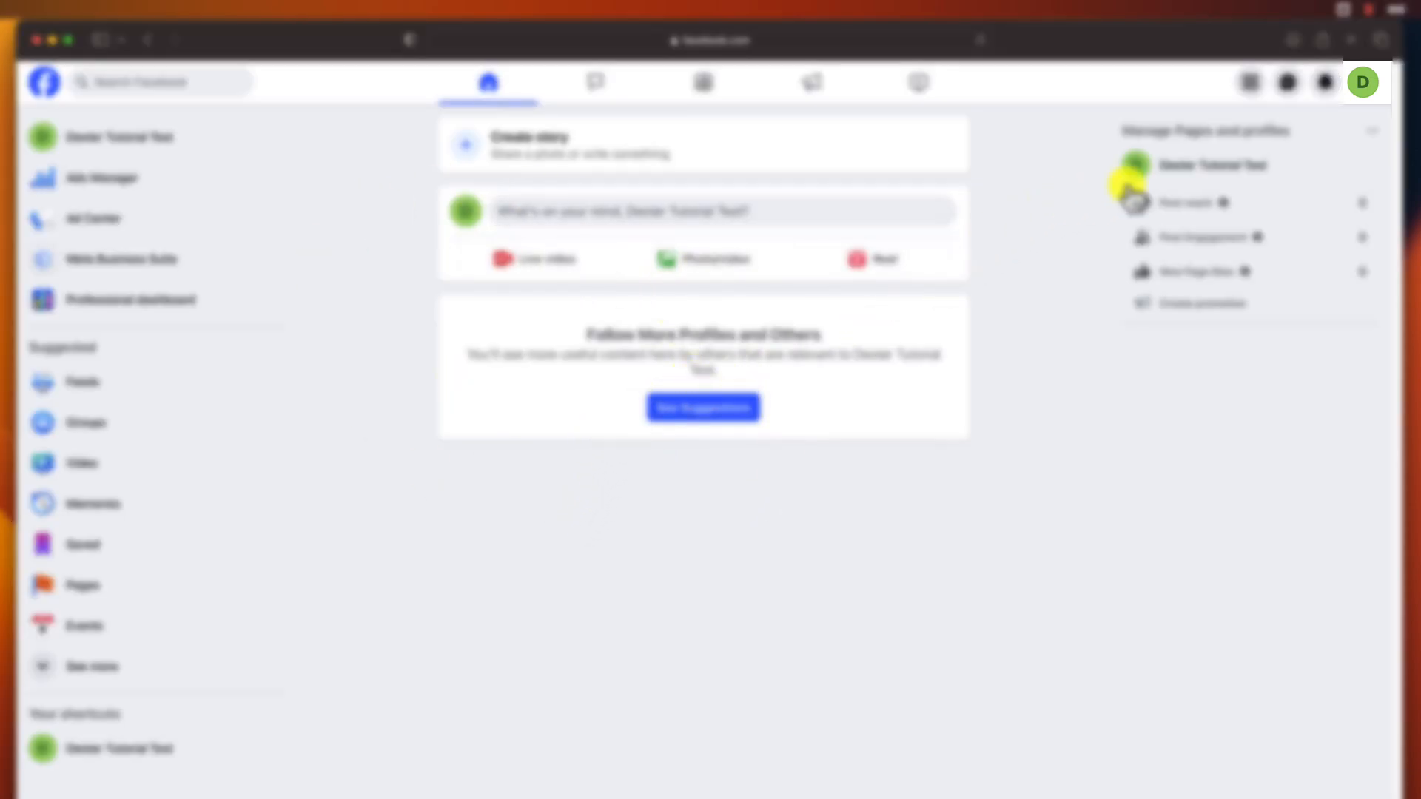
Step: Open the page's Settings through Settings & privacy, showing its name and username
left_click(1361, 82)
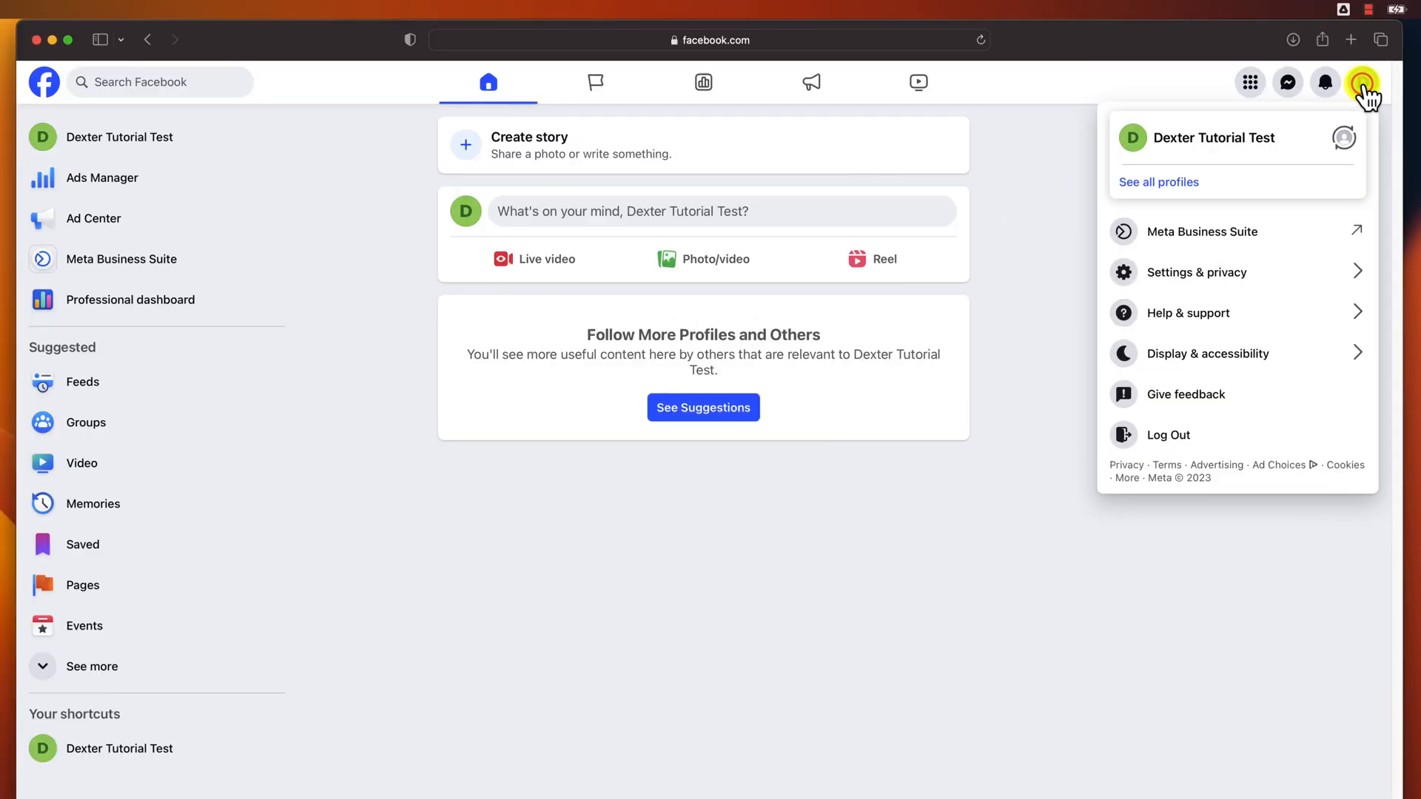
mouse_move(1255, 276)
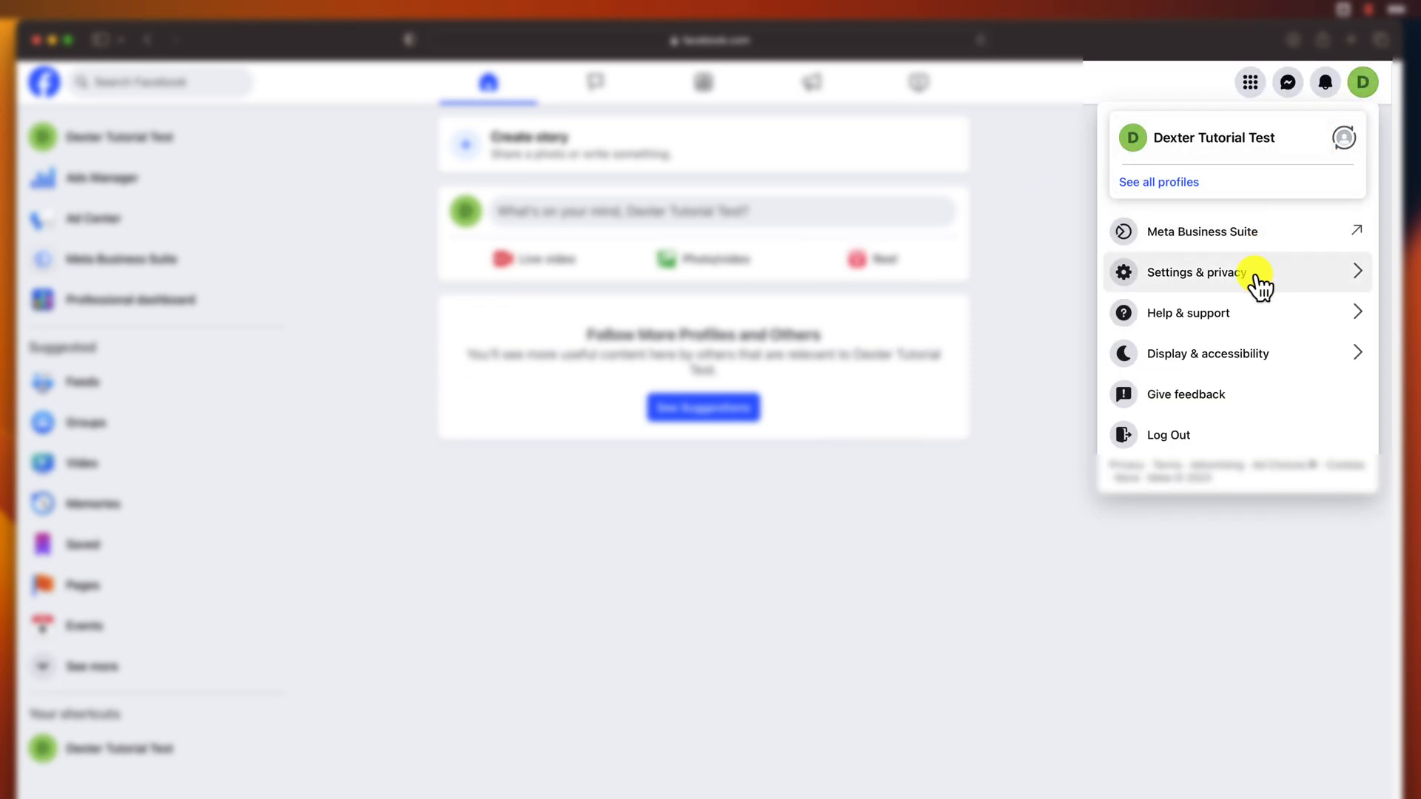
left_click(1194, 272)
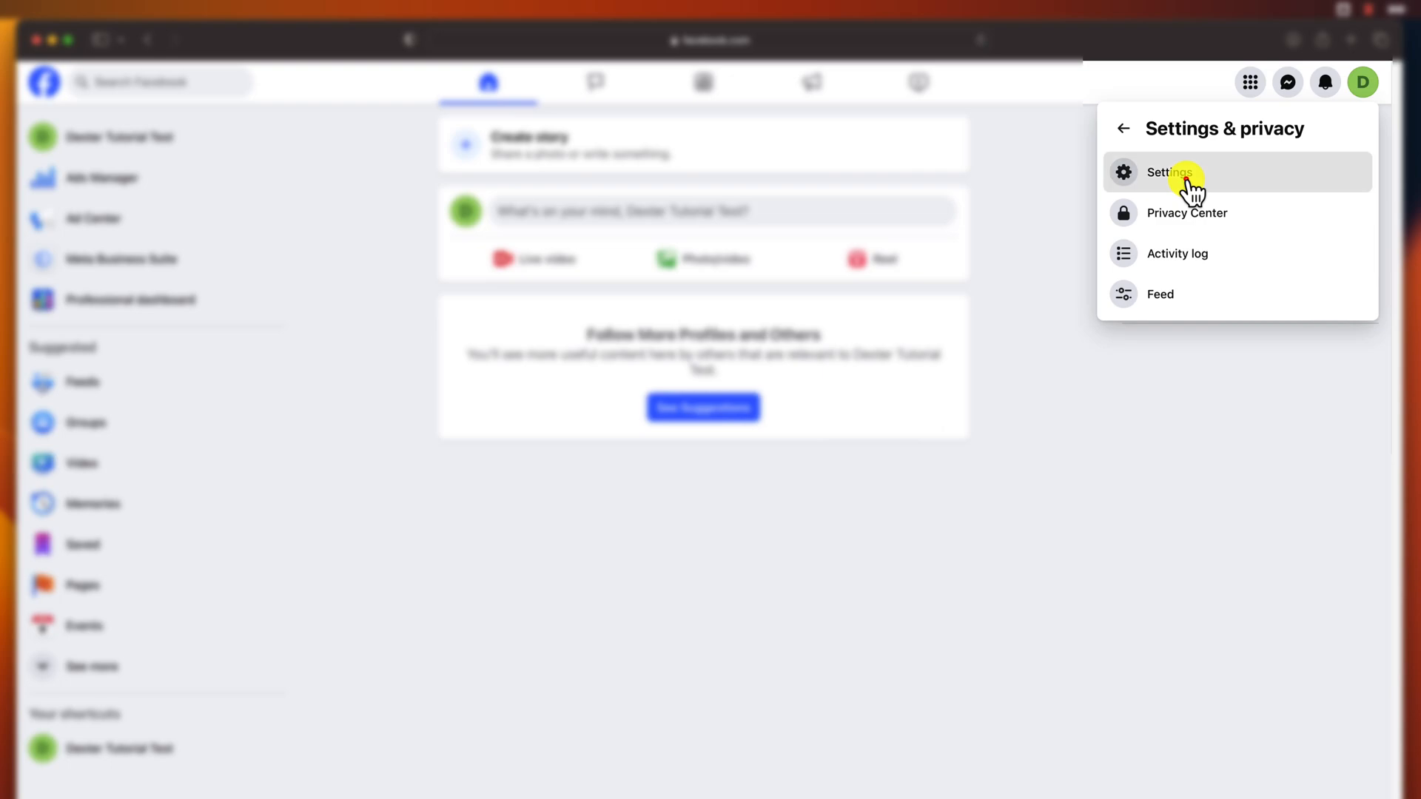
left_click(1170, 172)
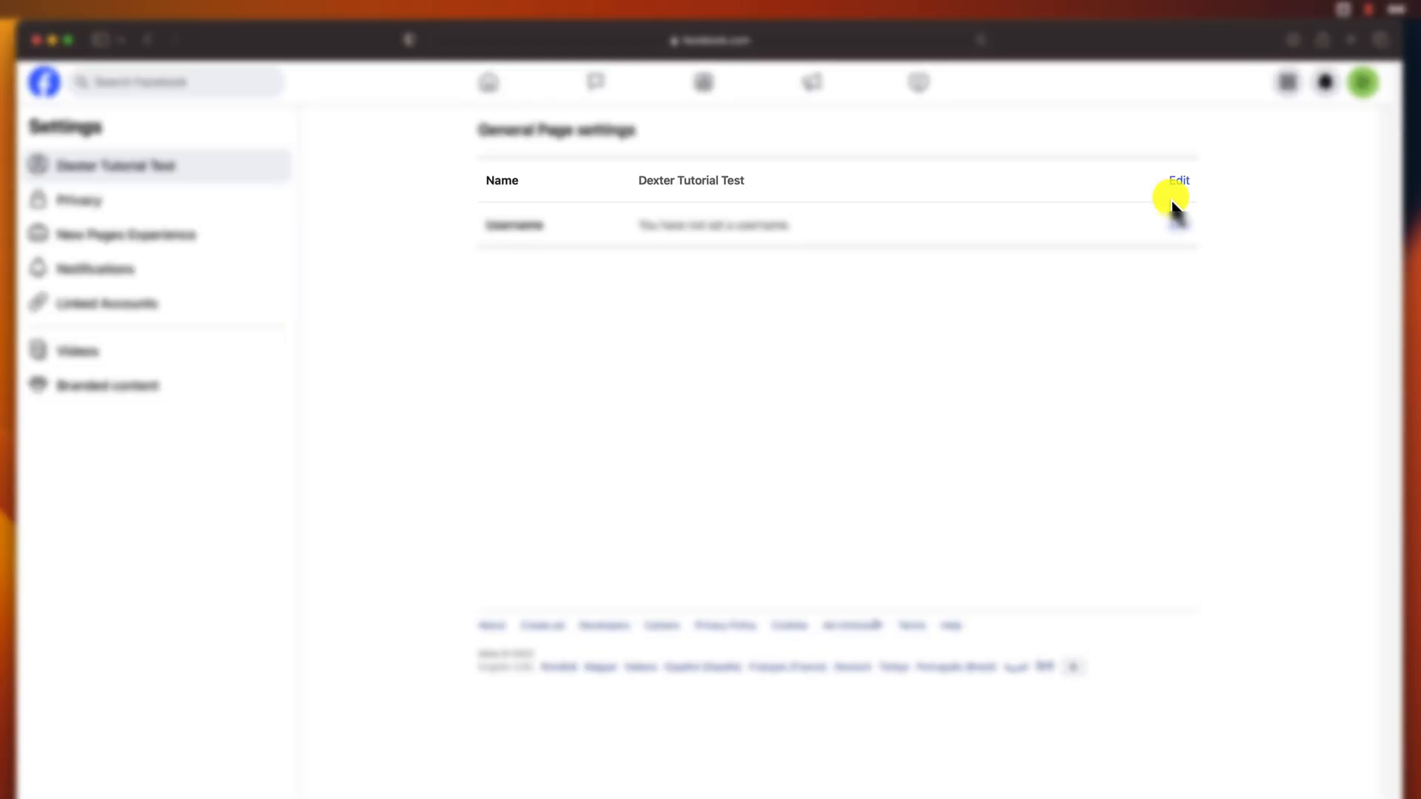
mouse_move(666, 202)
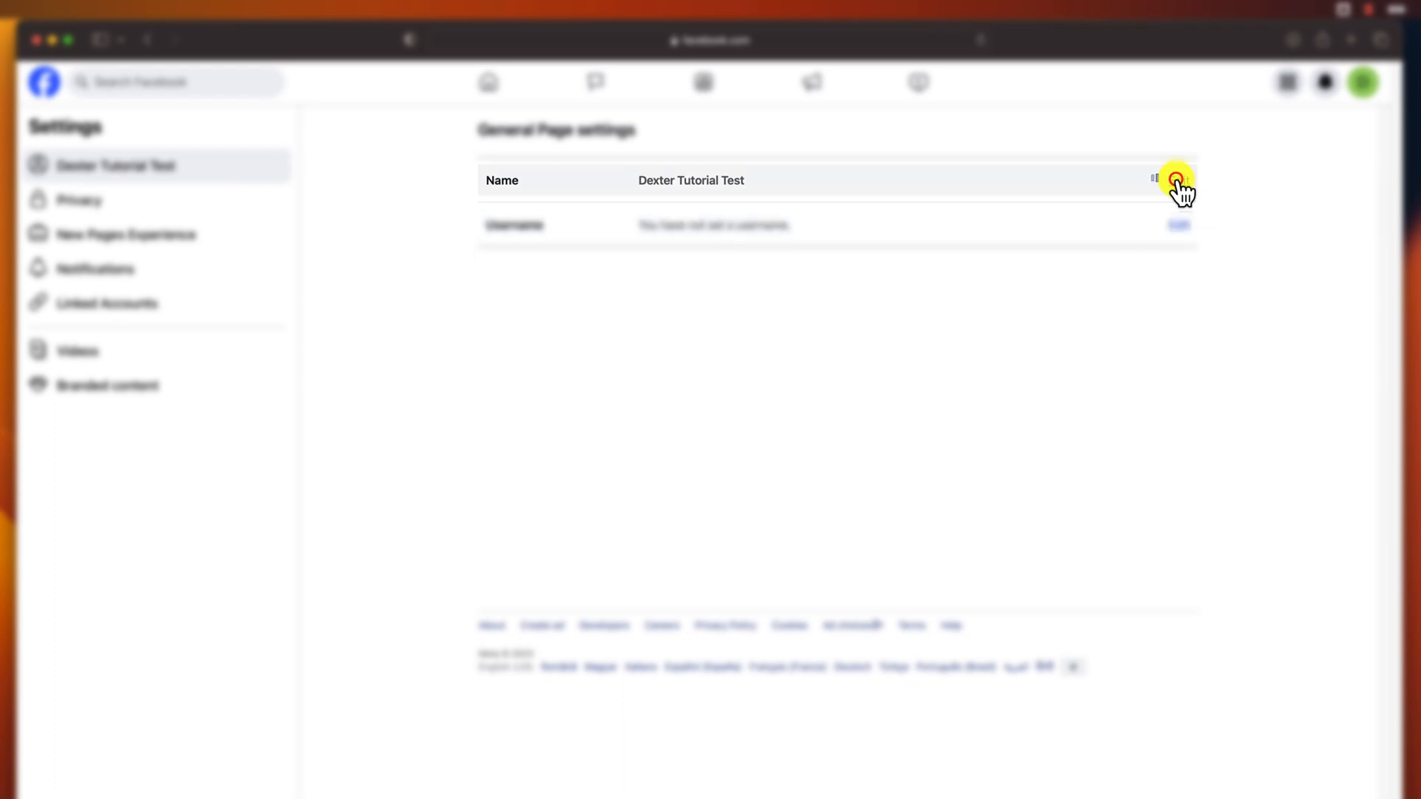
Step: Request renaming the page to 'Dexter Tutorial Testing Page' after reviewing the change
left_click(1177, 178)
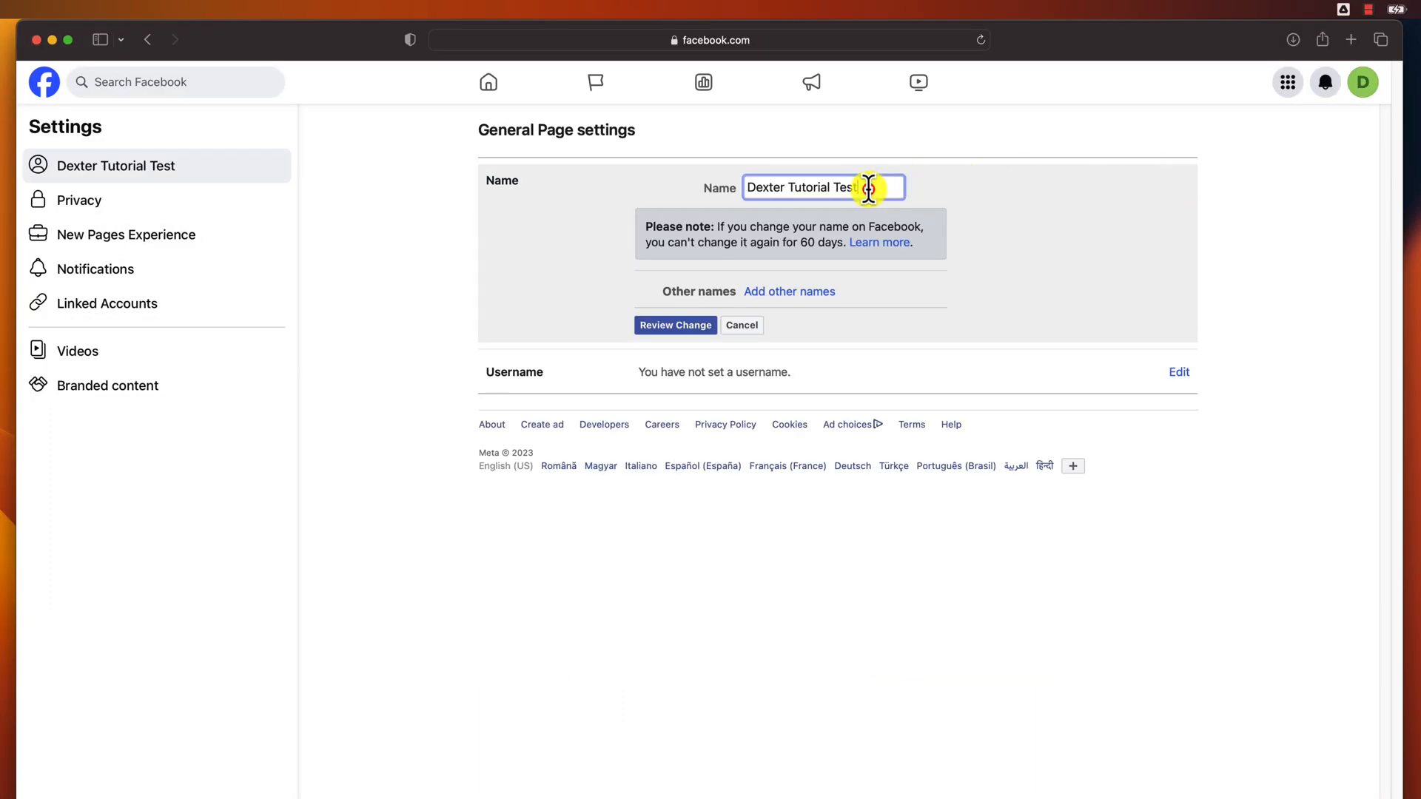
mouse_move(763, 242)
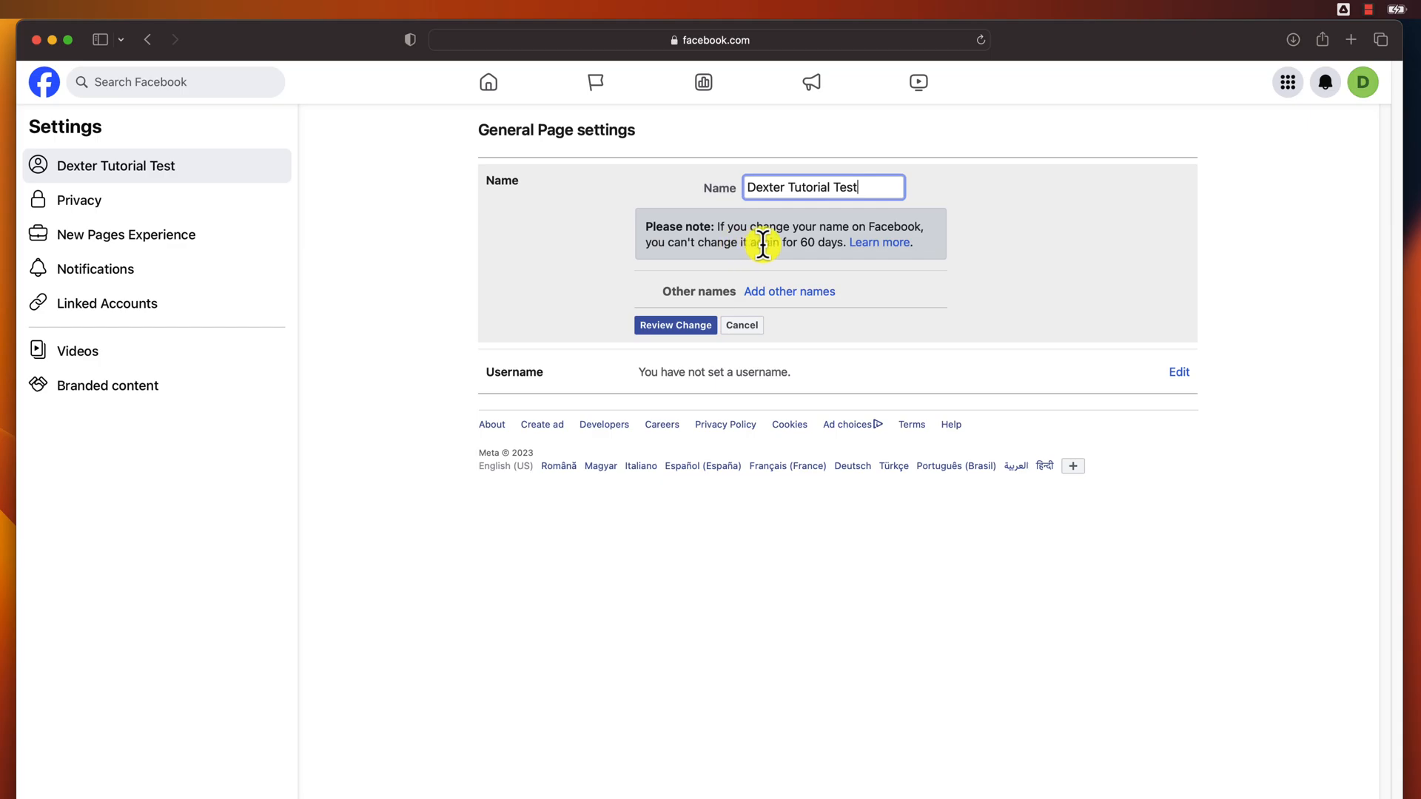
left_click(674, 326)
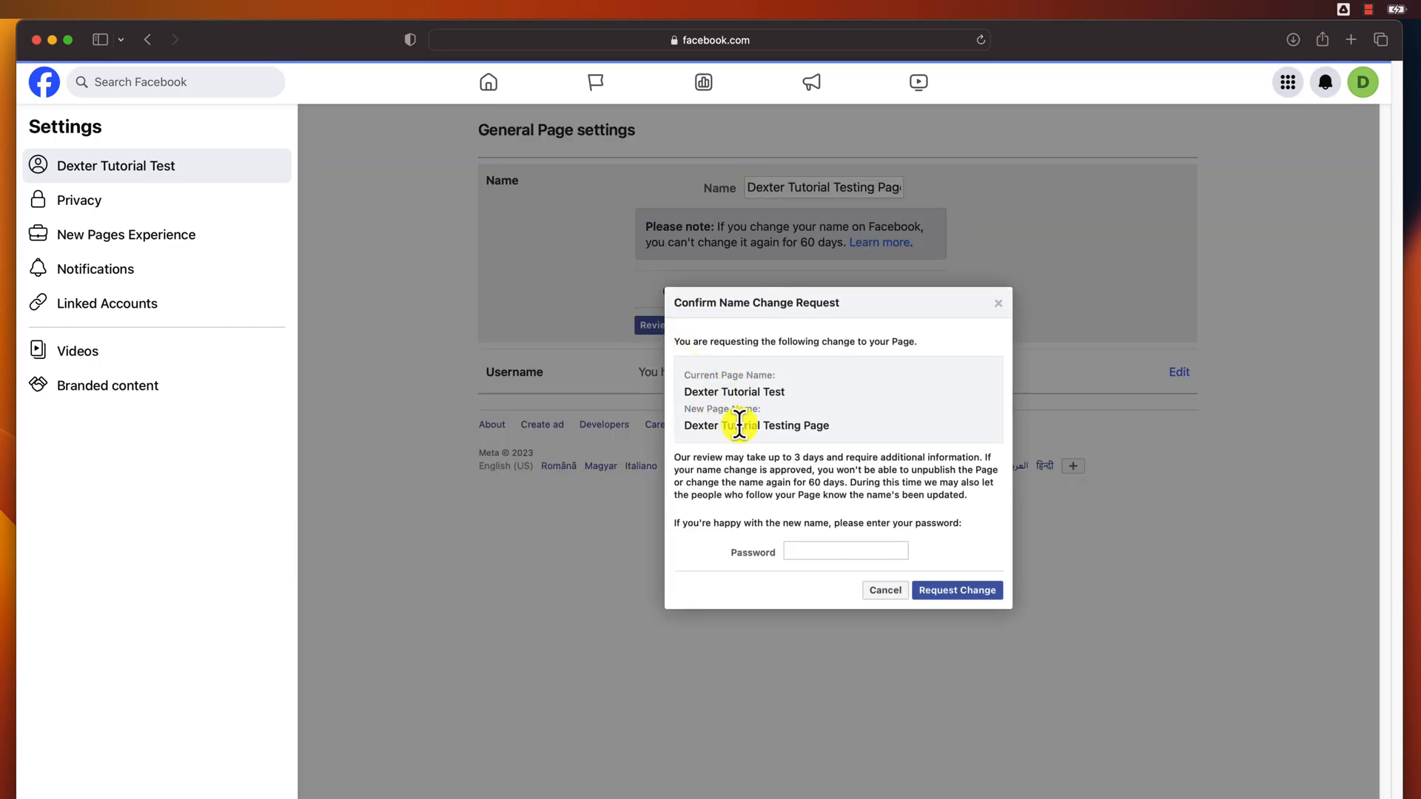
mouse_move(772, 476)
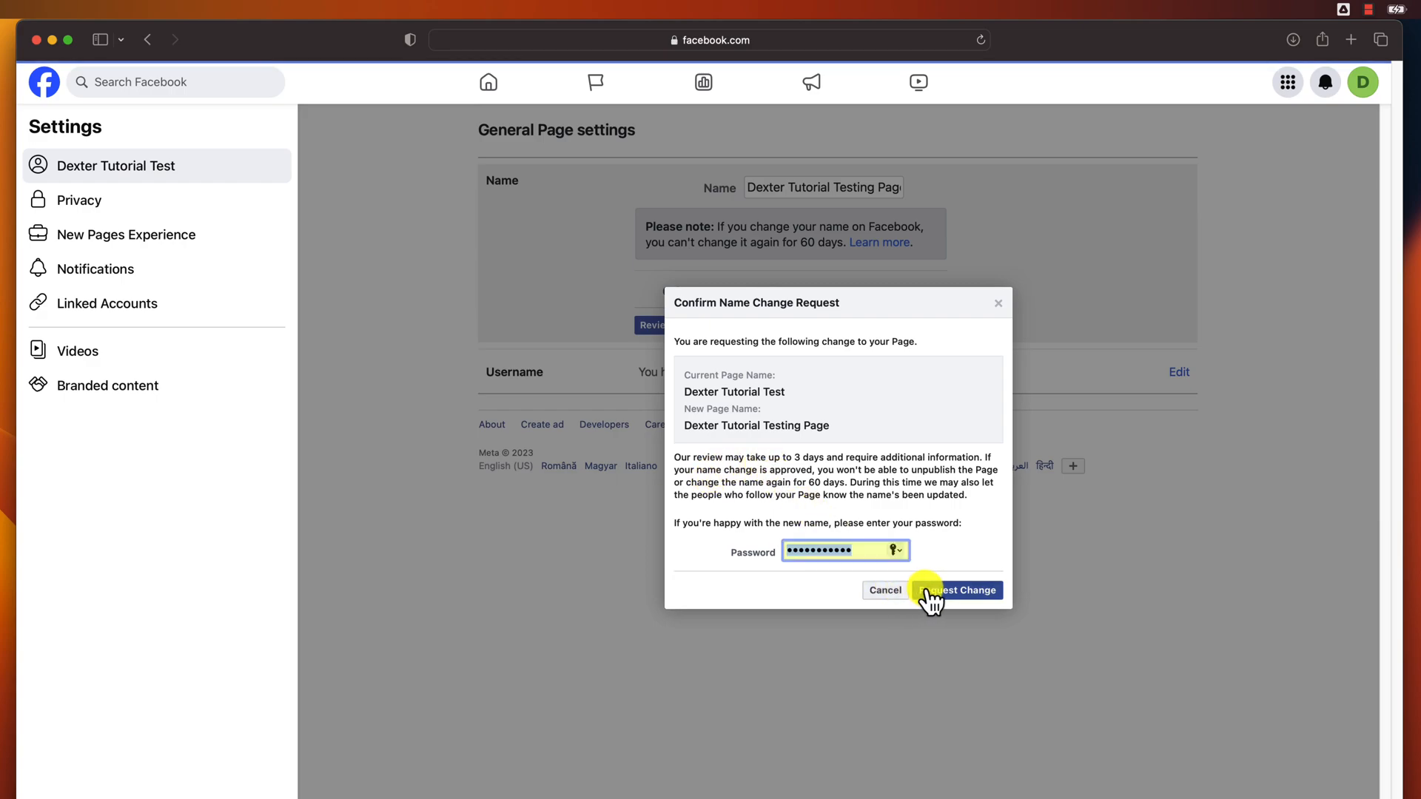
left_click(958, 590)
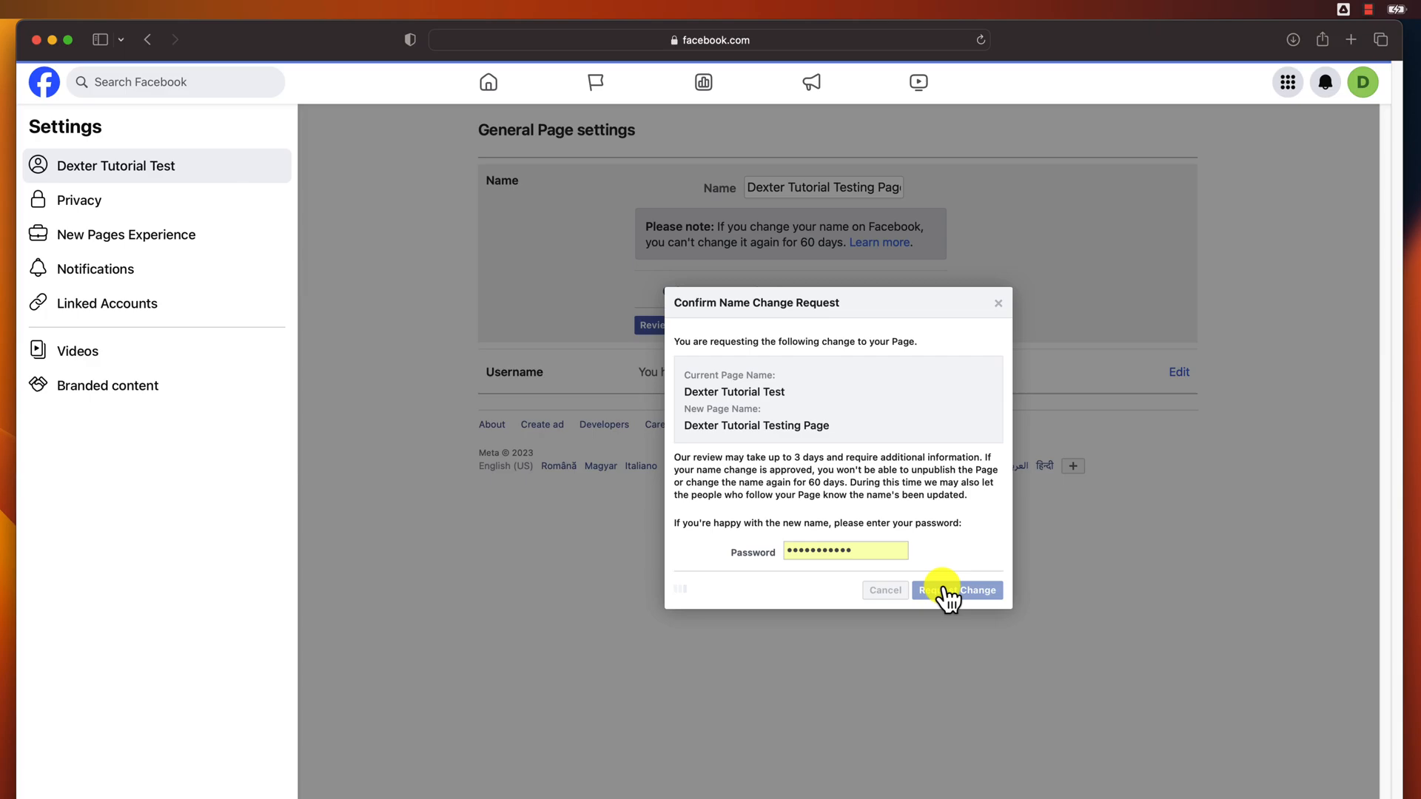
left_click(958, 590)
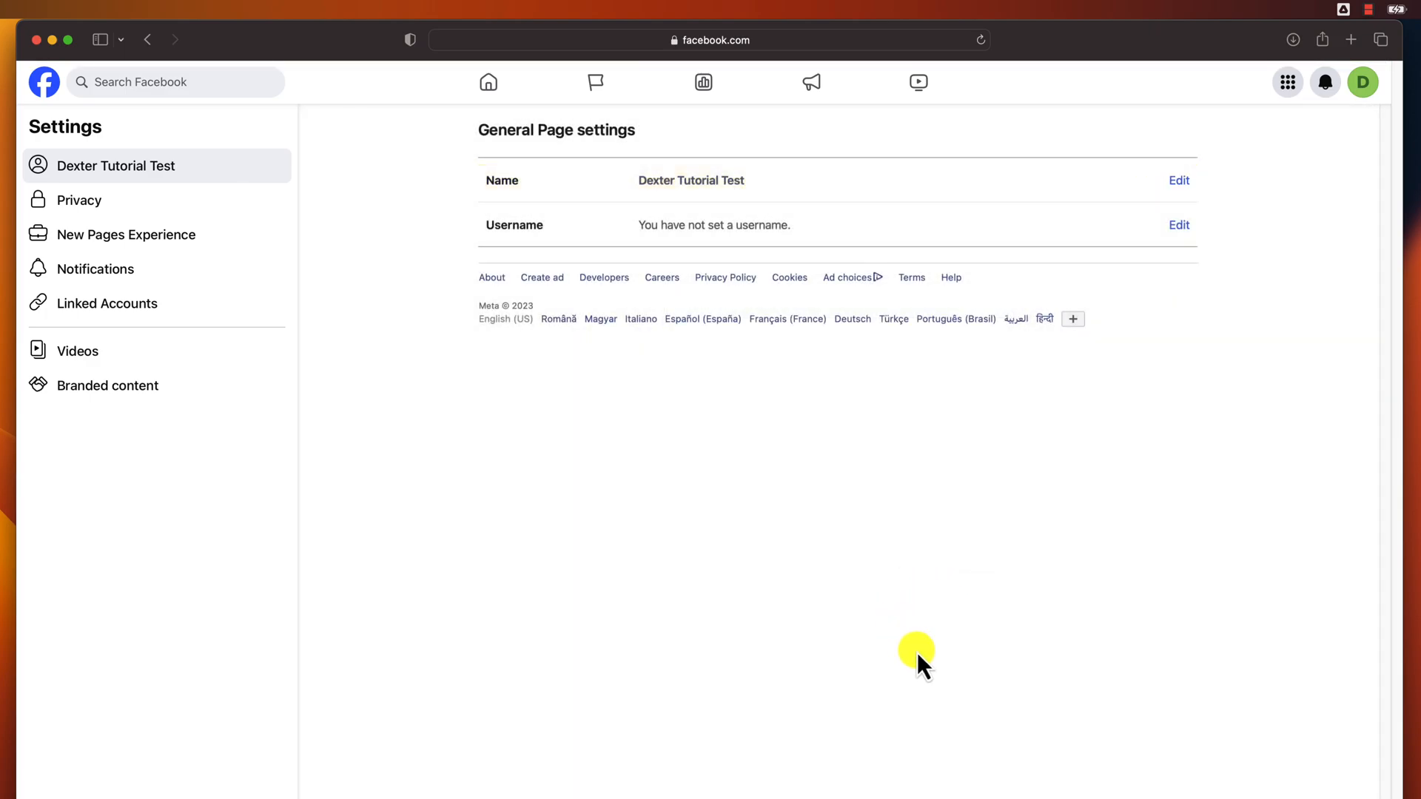
mouse_move(86, 71)
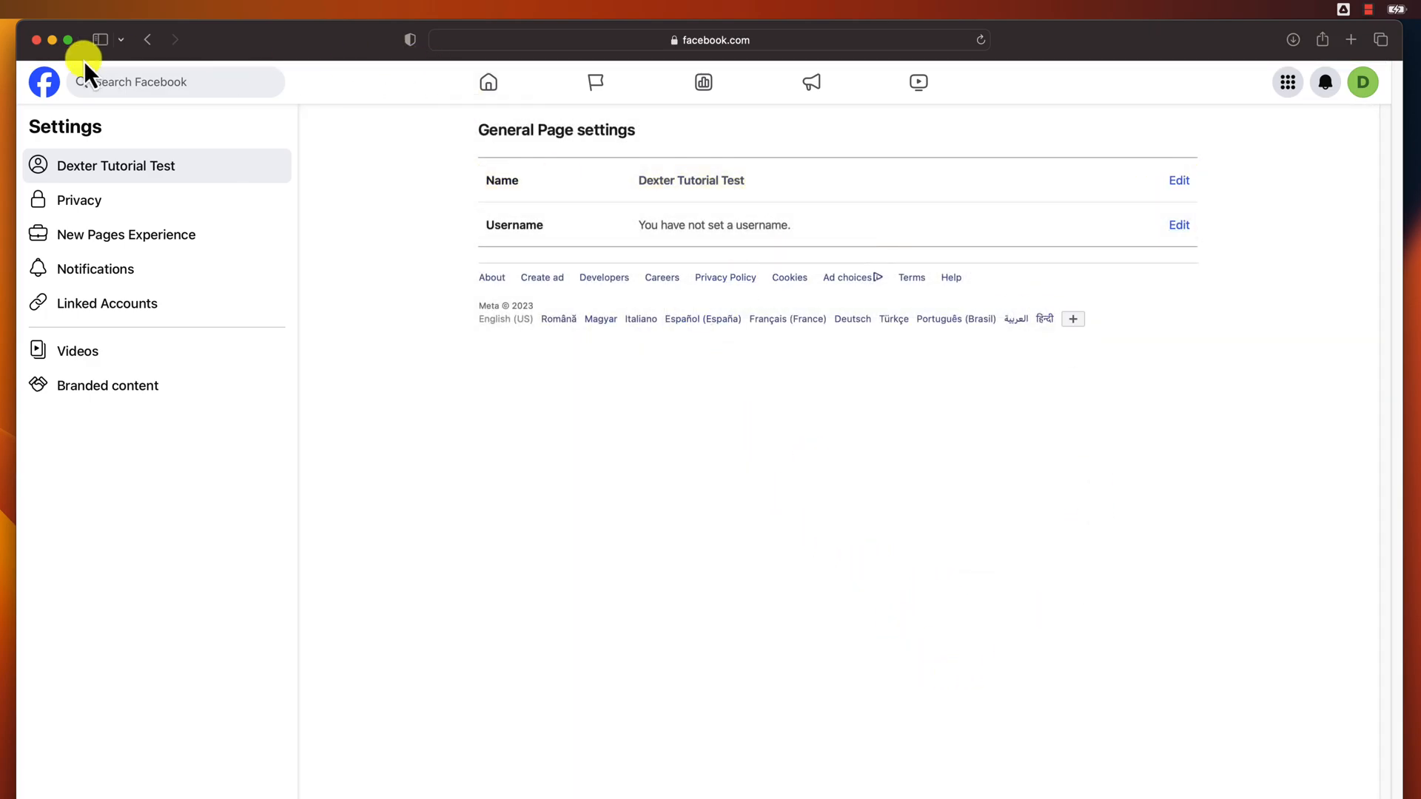
mouse_move(992, 43)
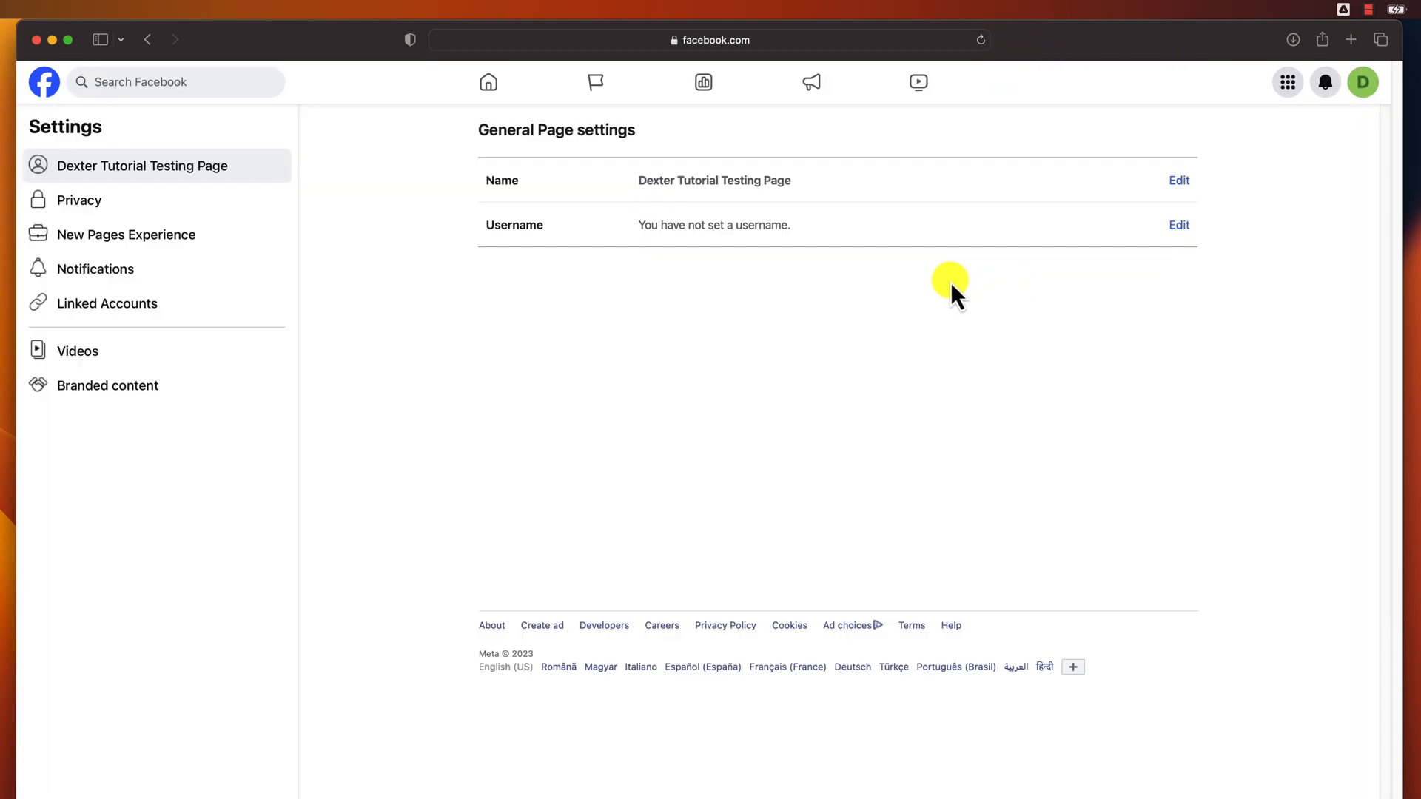
mouse_move(1246, 231)
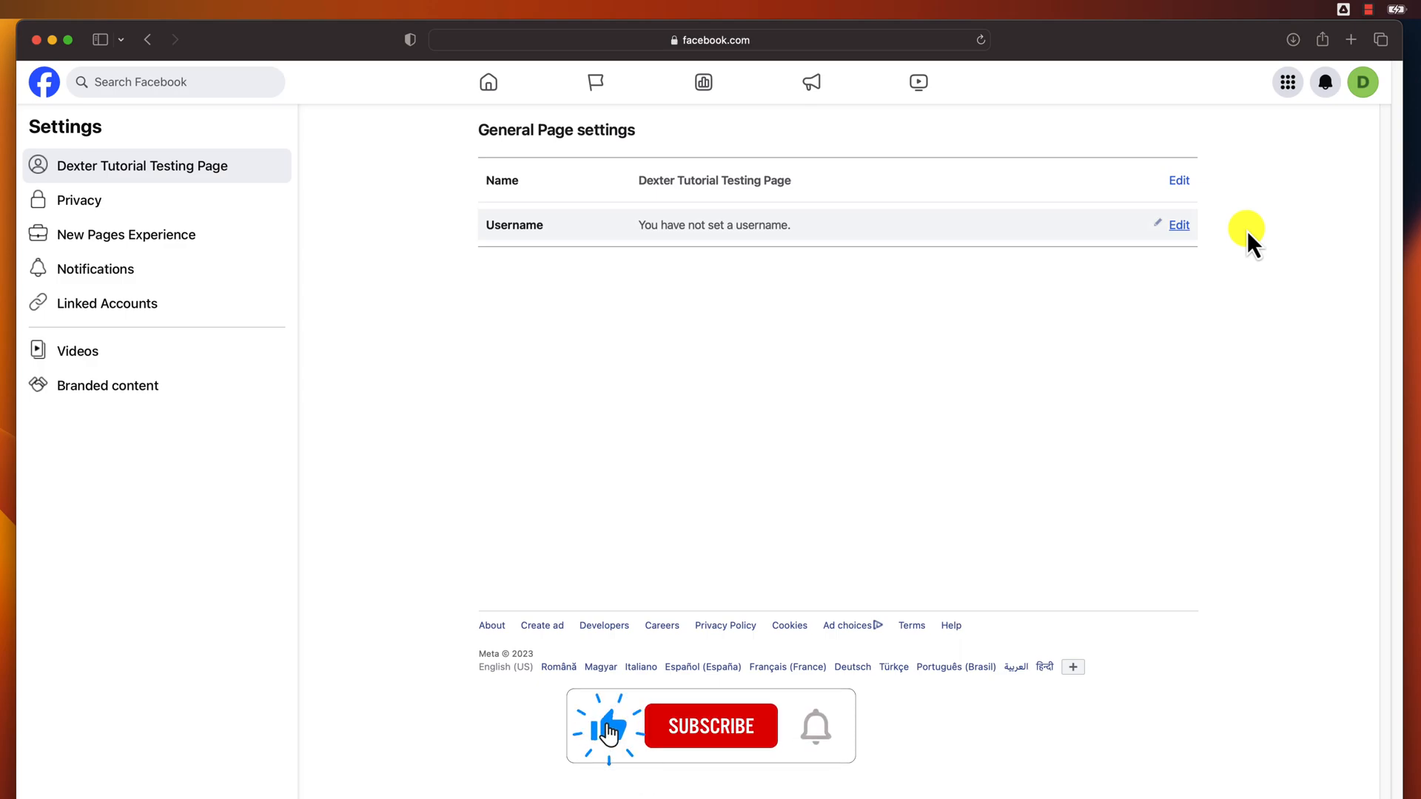
left_click(710, 725)
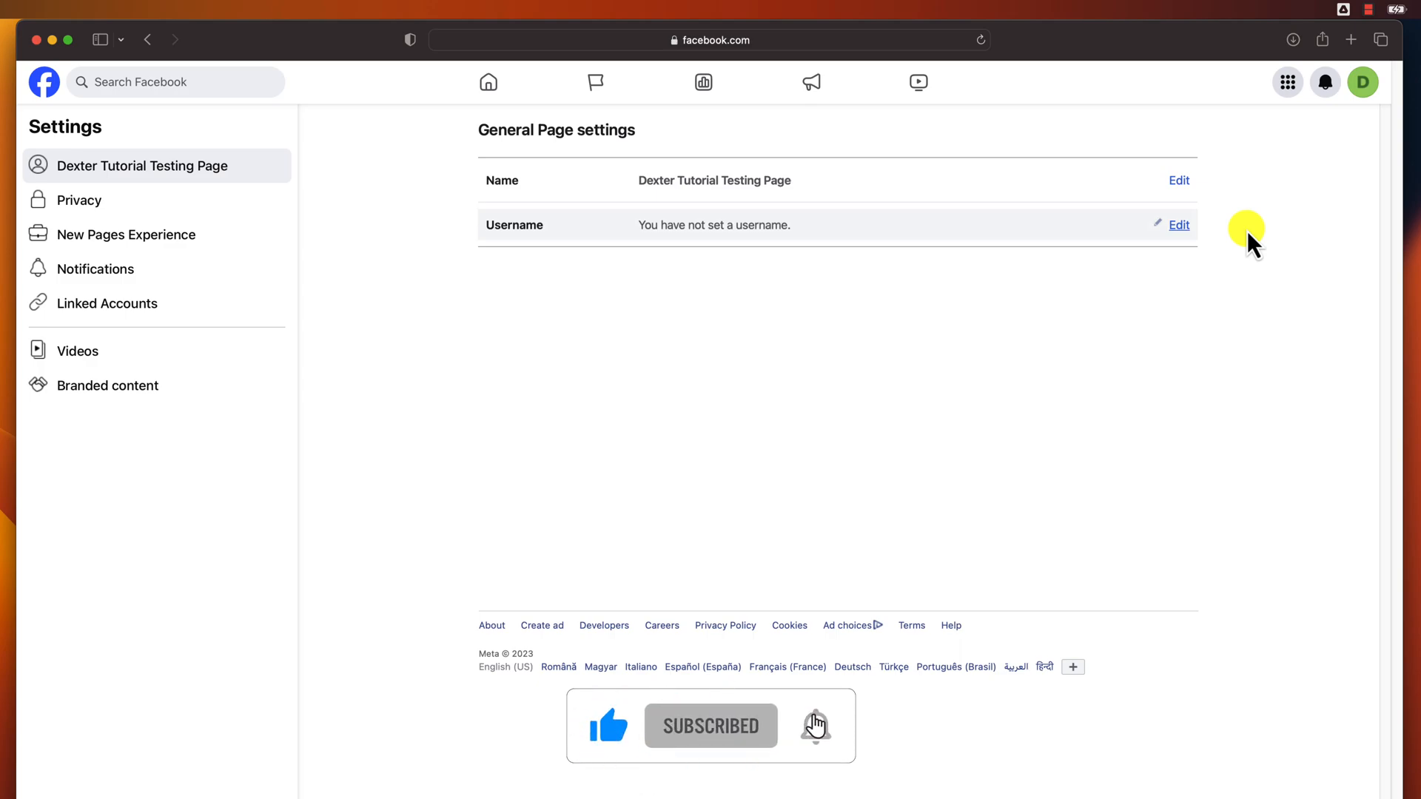